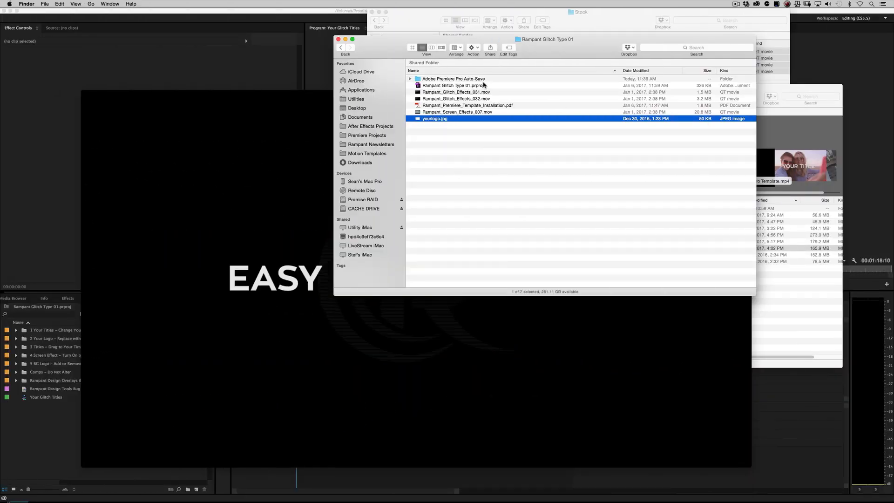
- Browse the template's glitch and screen effect movies and open the installation PDF
click(454, 85)
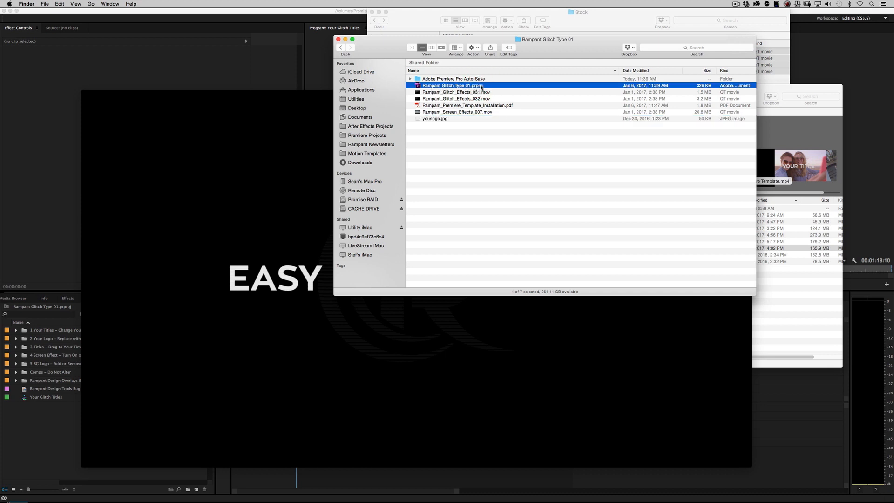
click(456, 99)
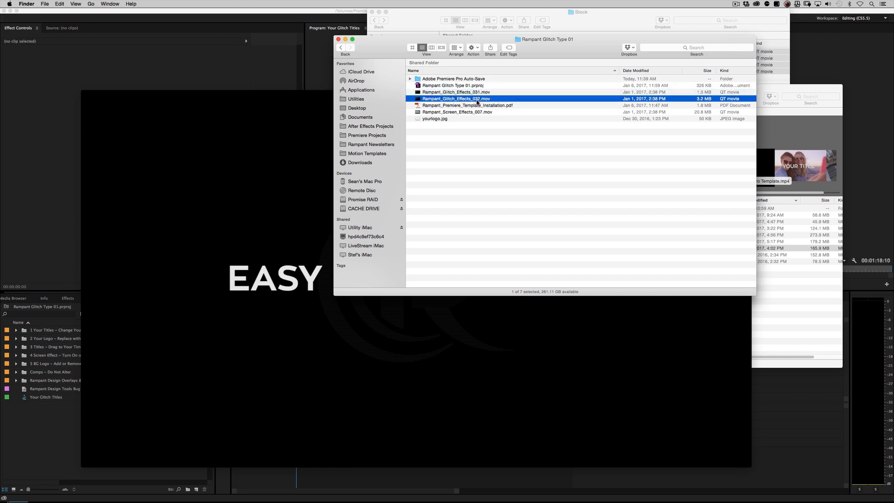
click(457, 112)
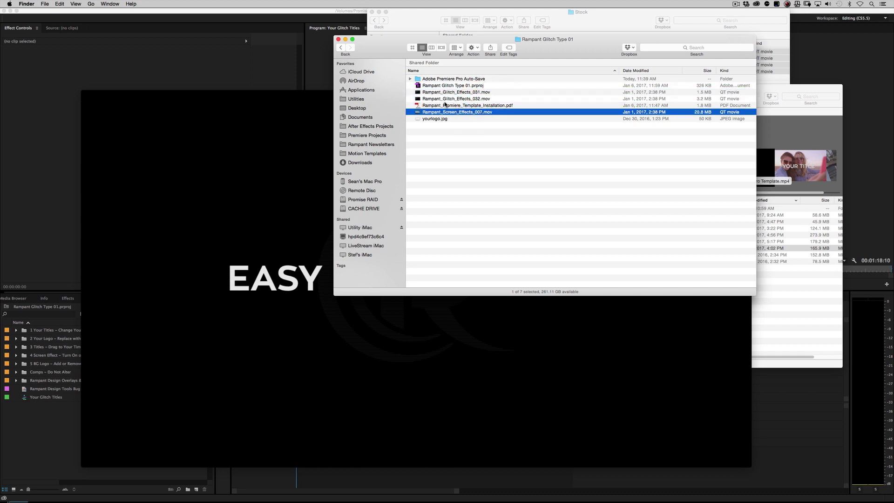
click(456, 92)
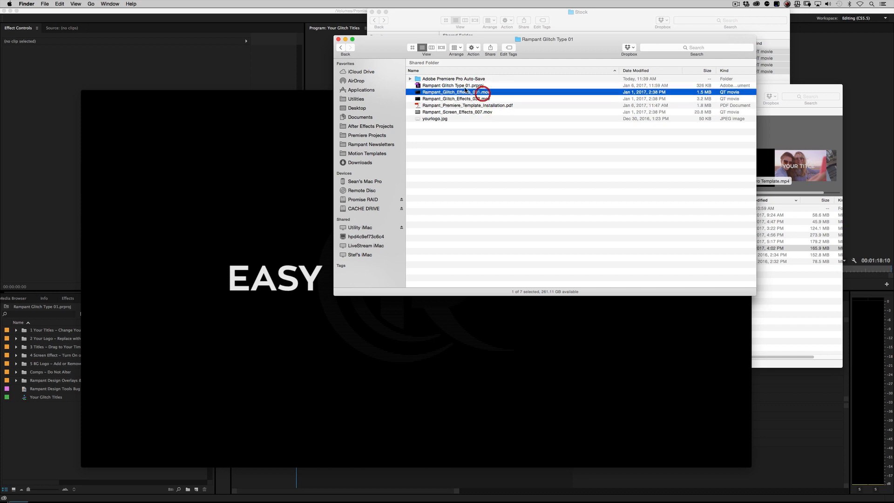
click(467, 105)
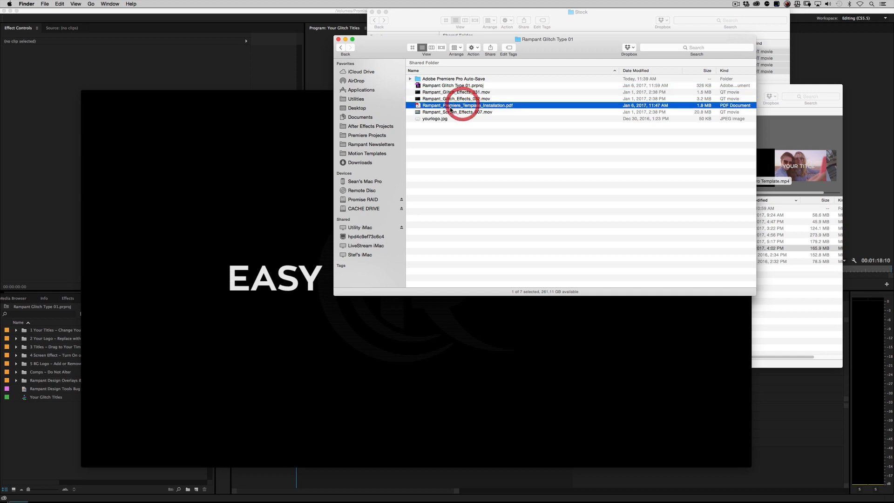
double_click(469, 105)
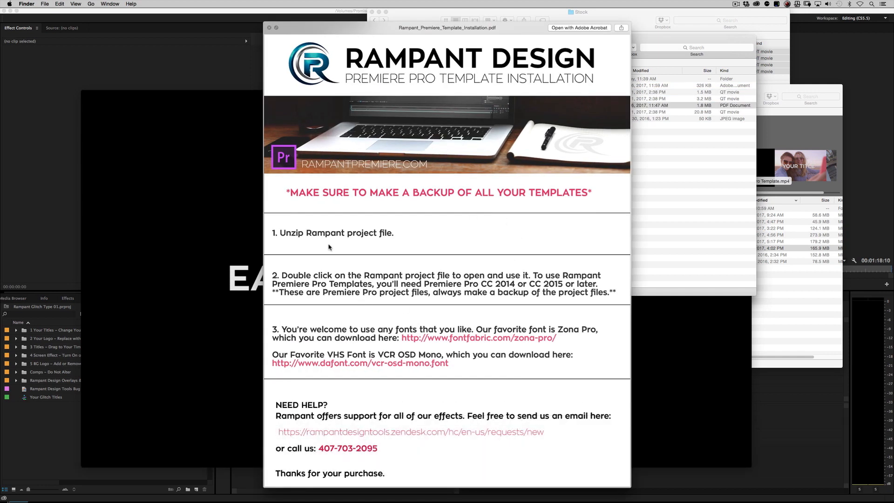
mouse_move(515, 322)
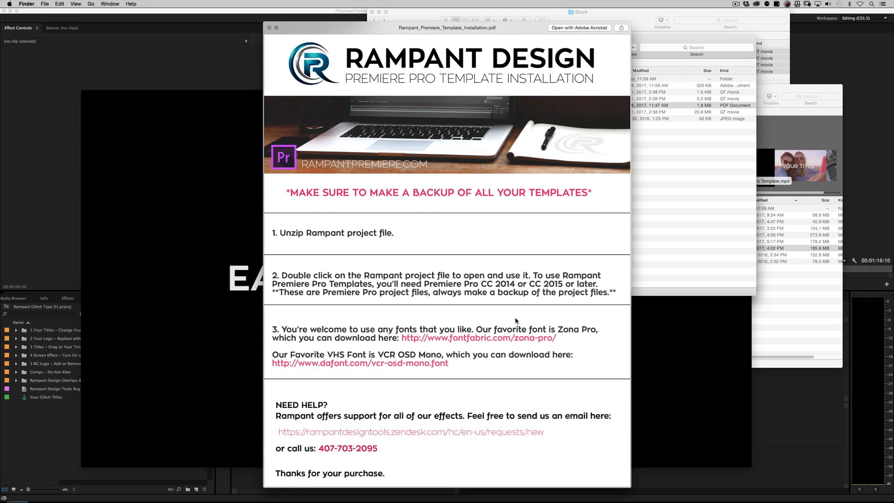
mouse_move(450, 441)
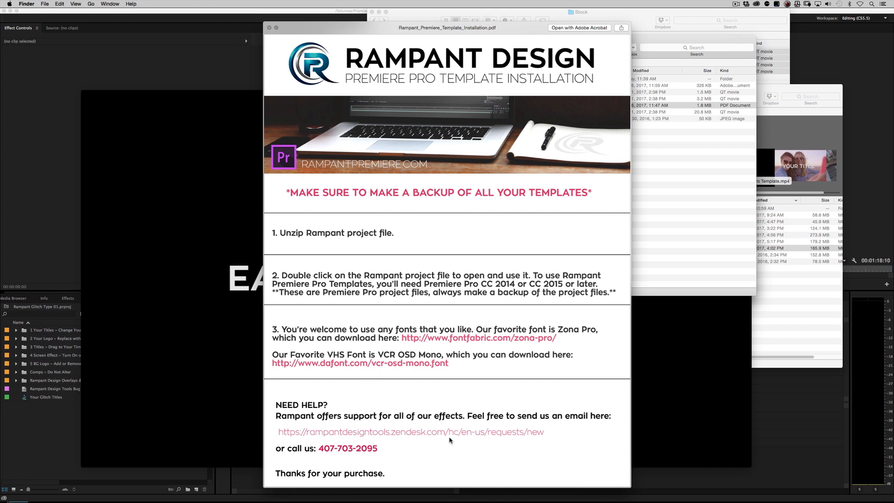
mouse_move(335, 454)
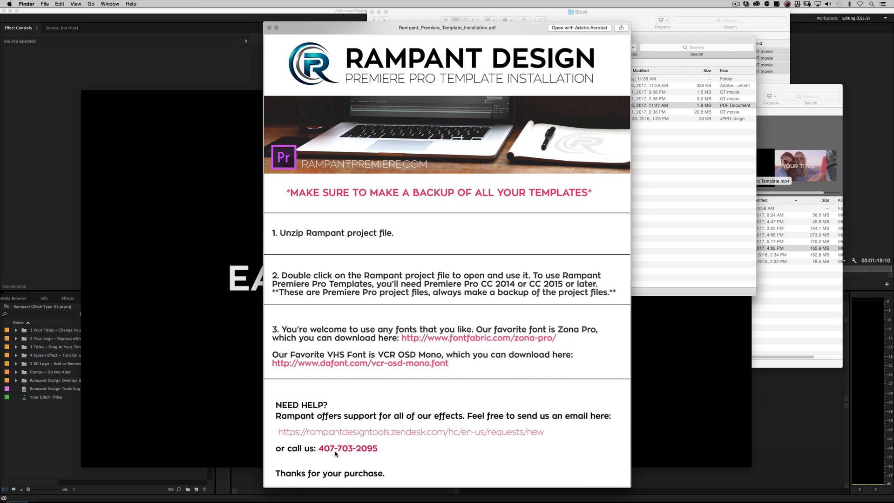
mouse_move(488, 106)
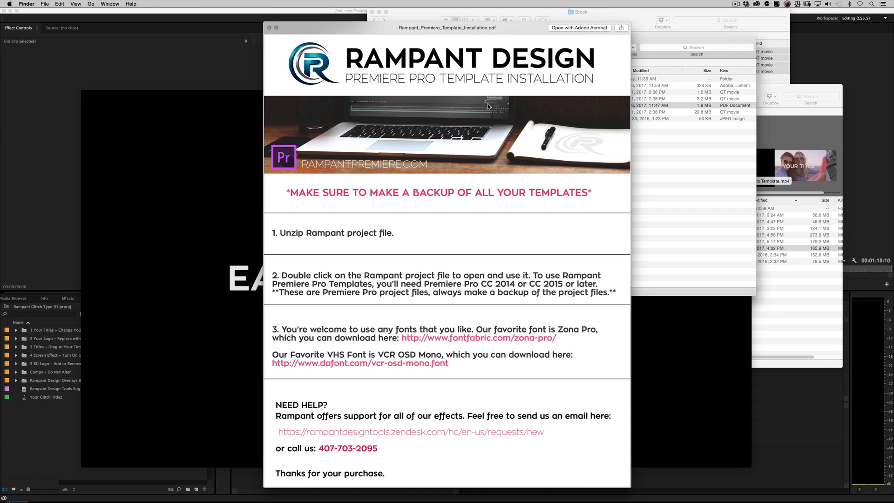
mouse_move(387, 388)
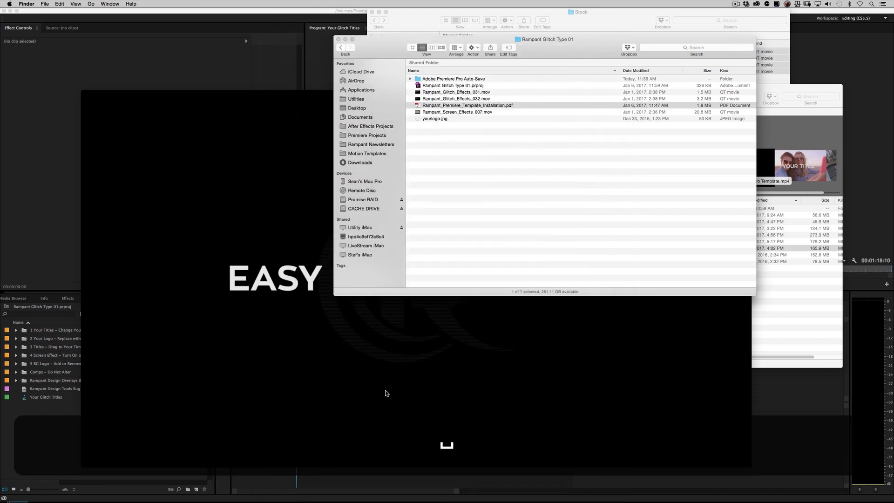
- Open Rampant Glitch Type 01.prproj in Premiere Pro
click(435, 119)
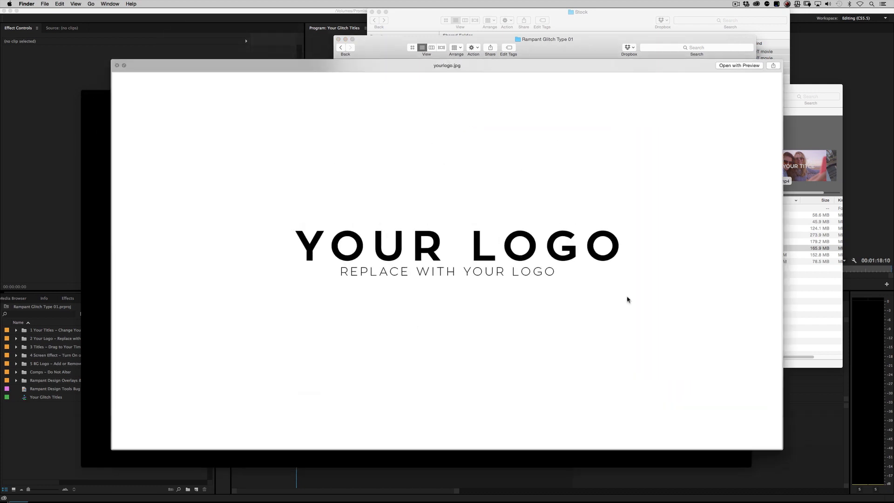
mouse_move(486, 233)
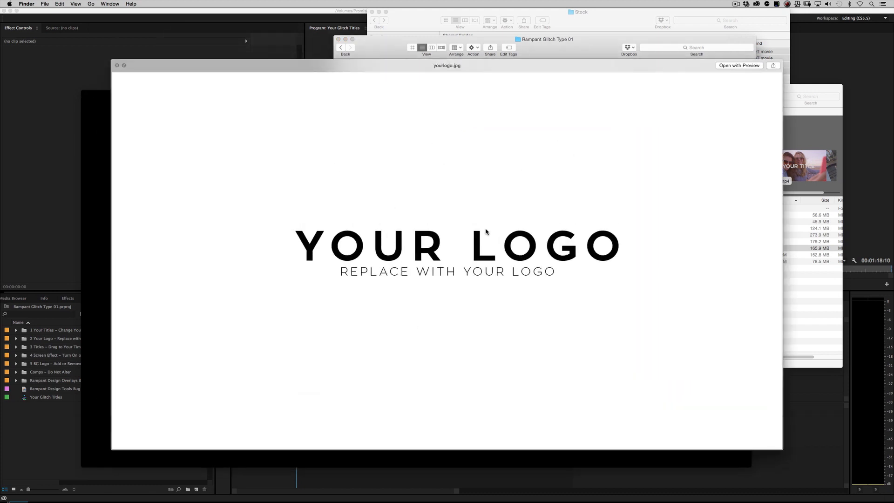
mouse_move(457, 312)
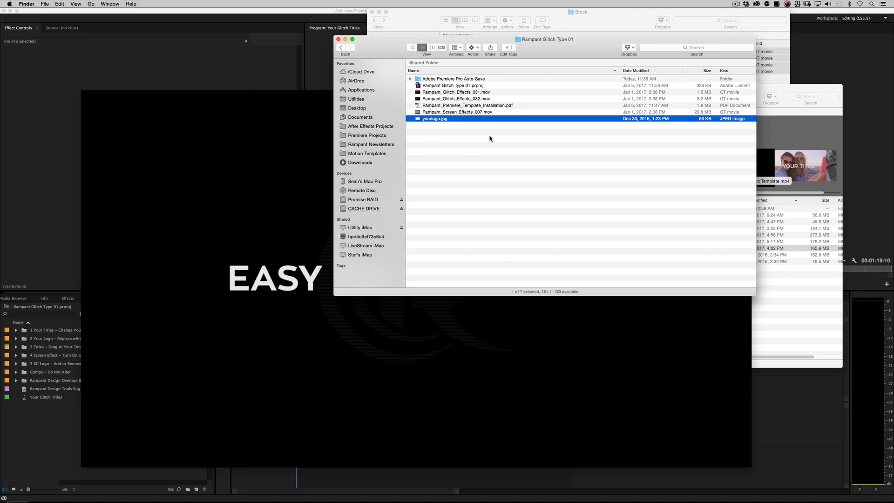
click(453, 85)
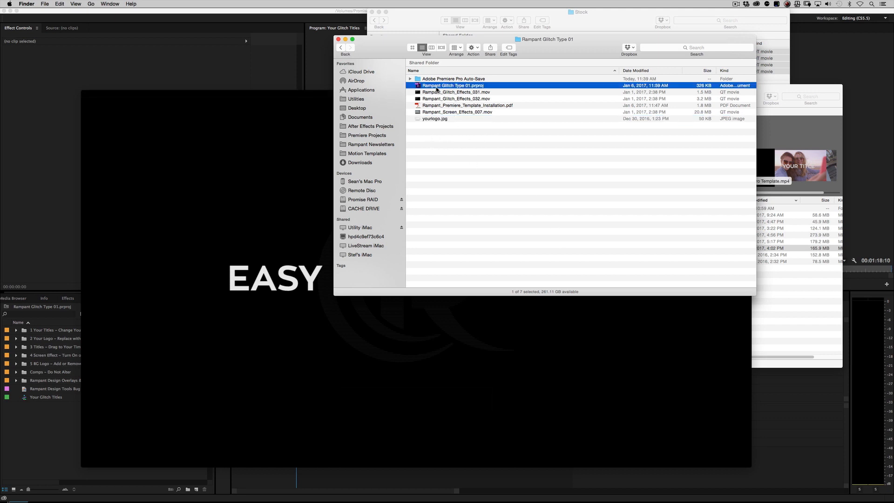
right_click(450, 85)
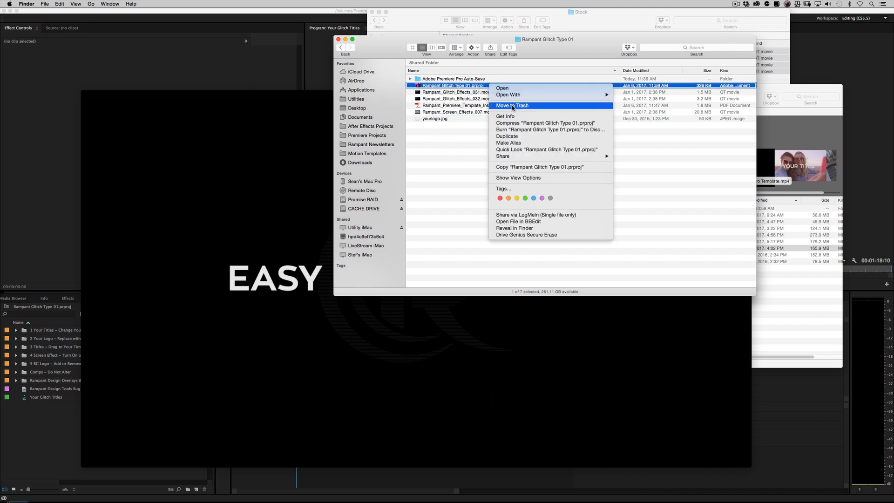
mouse_move(461, 158)
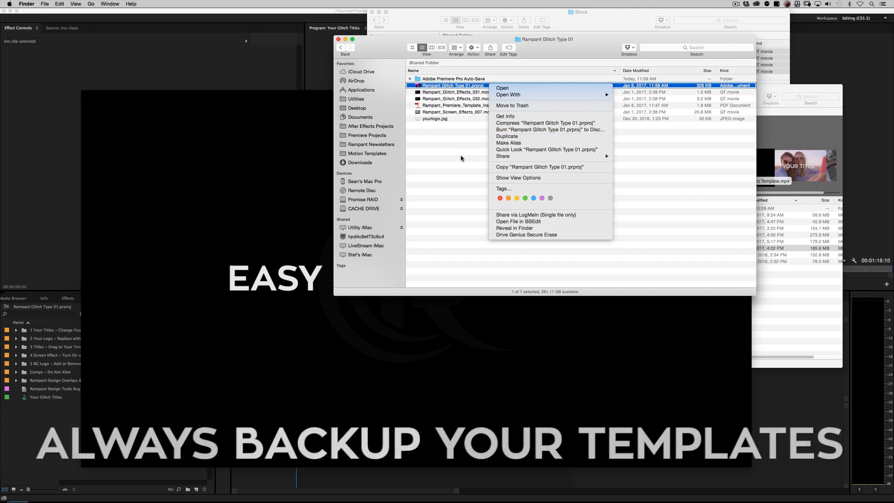
click(462, 157)
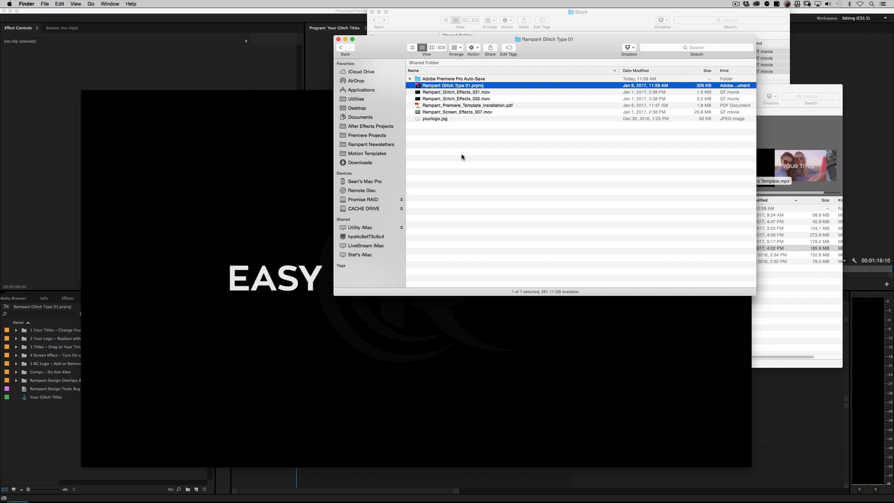
key(cmd+tab)
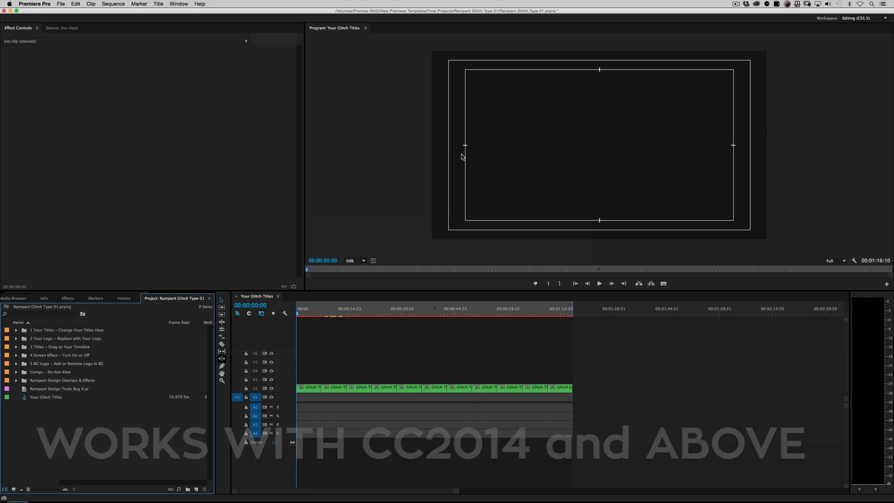
mouse_move(505, 183)
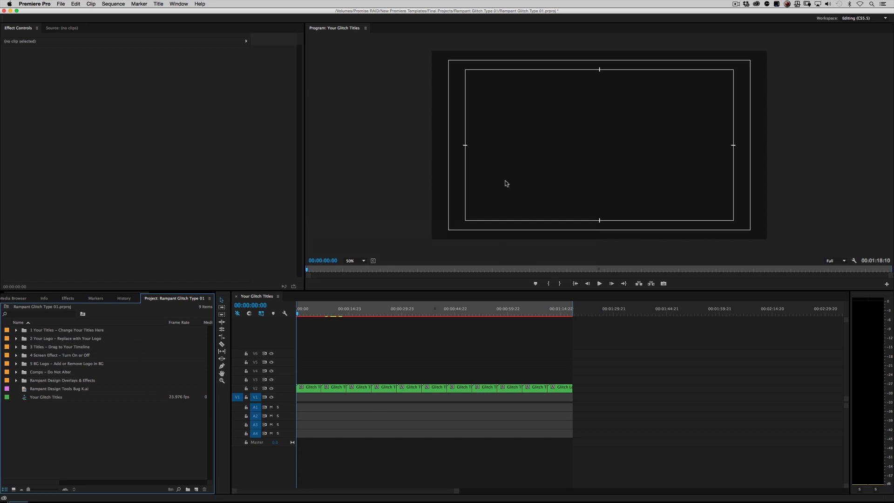
mouse_move(321, 271)
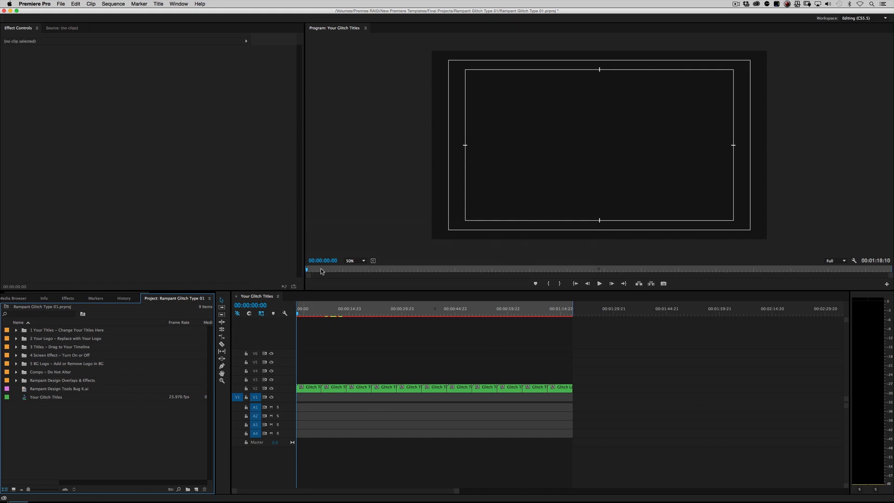
- Scrub the Your Glitch Titles sequence to preview the TITLE 01 and TITLE 06 animations
click(330, 314)
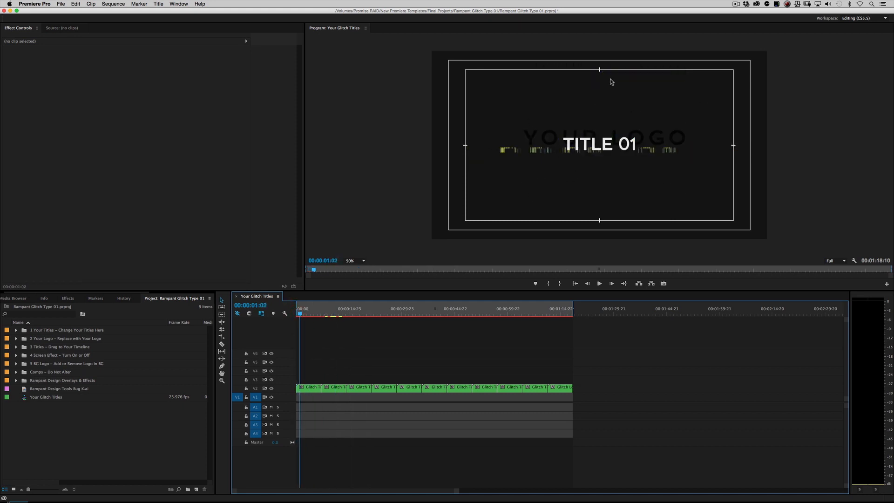
mouse_move(514, 190)
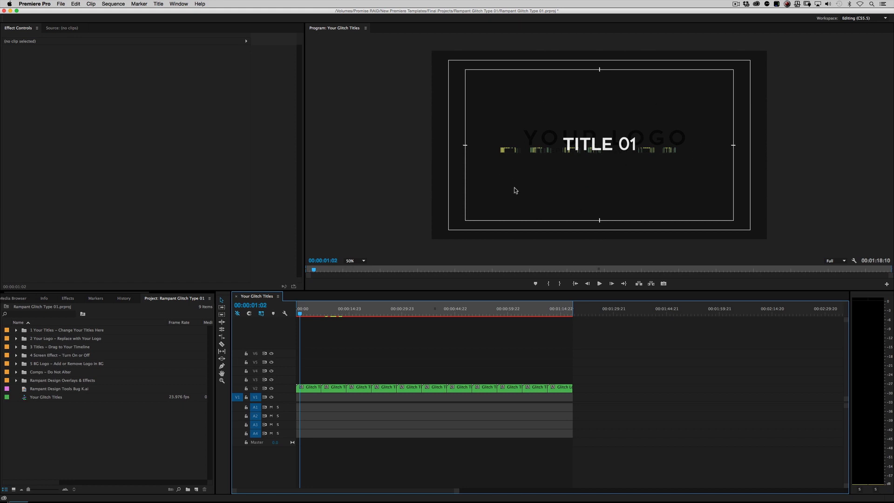
mouse_move(651, 162)
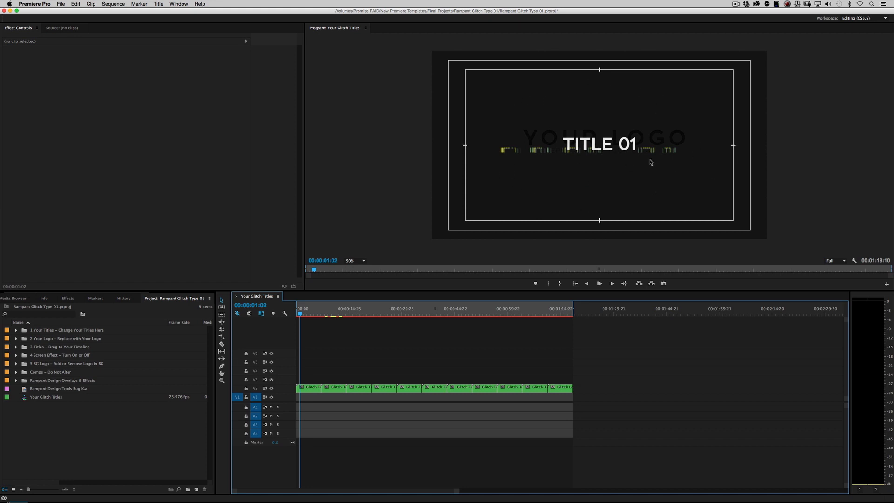
mouse_move(520, 200)
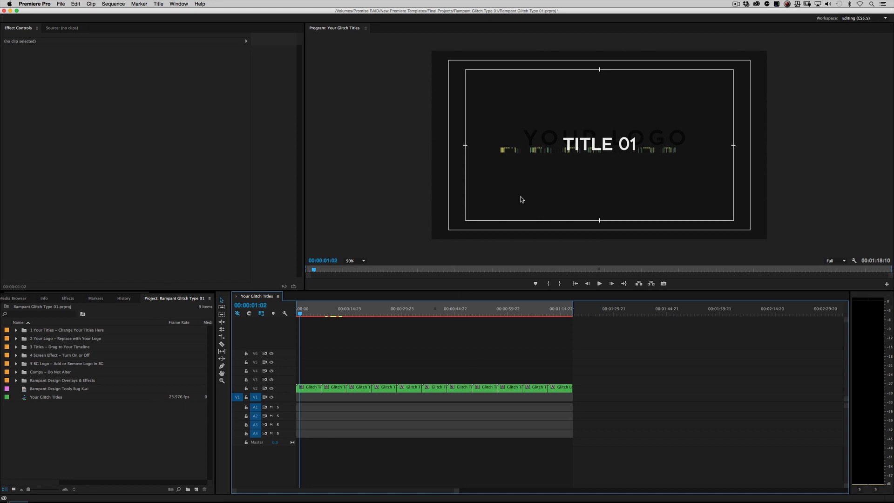
click(302, 309)
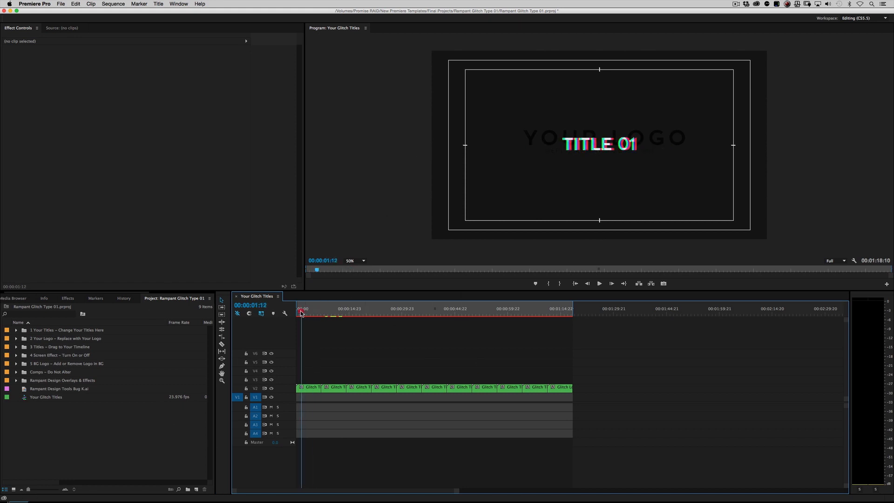
click(301, 314)
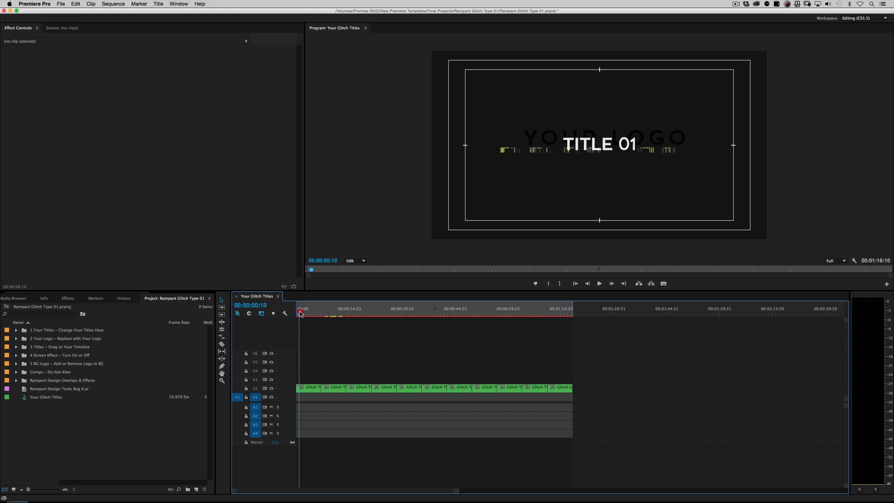
click(424, 315)
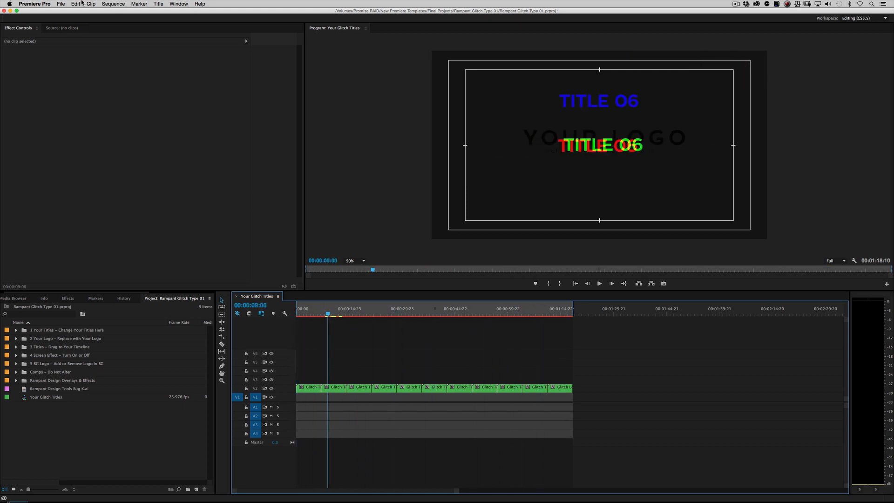
click(61, 5)
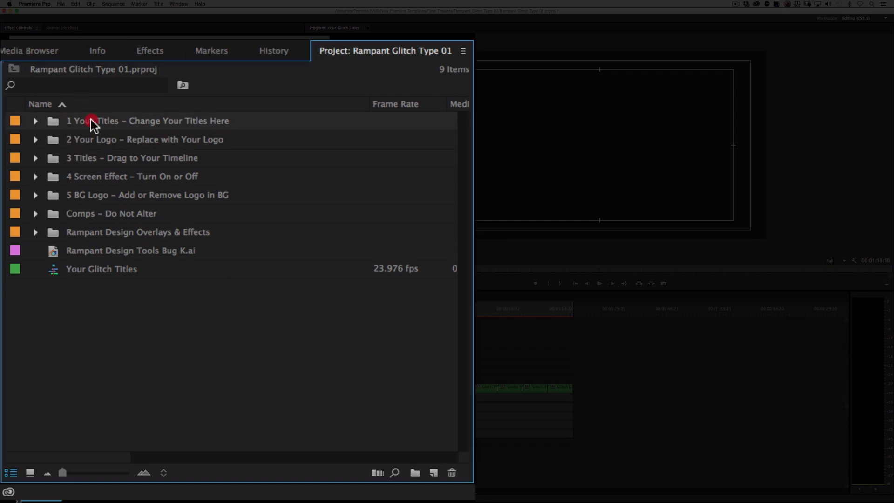
mouse_move(234, 125)
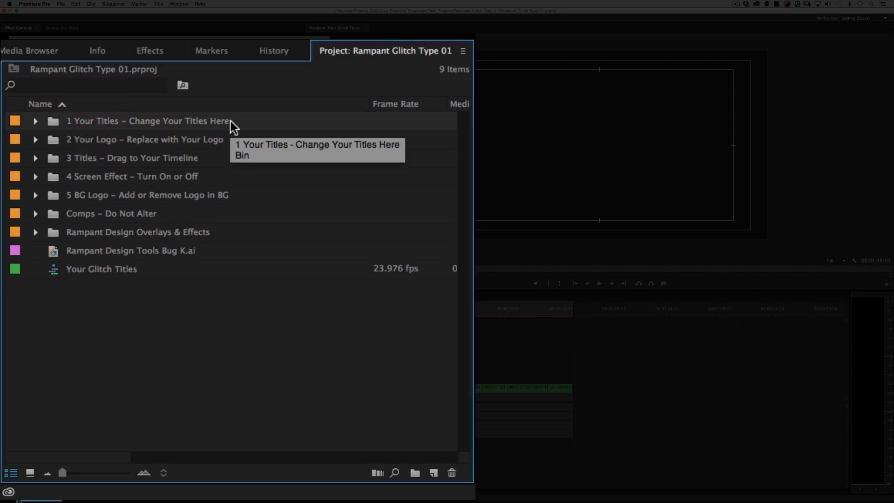
- Expand the '1 Your Titles' bin to list Glitch Title 01 through 10
click(35, 121)
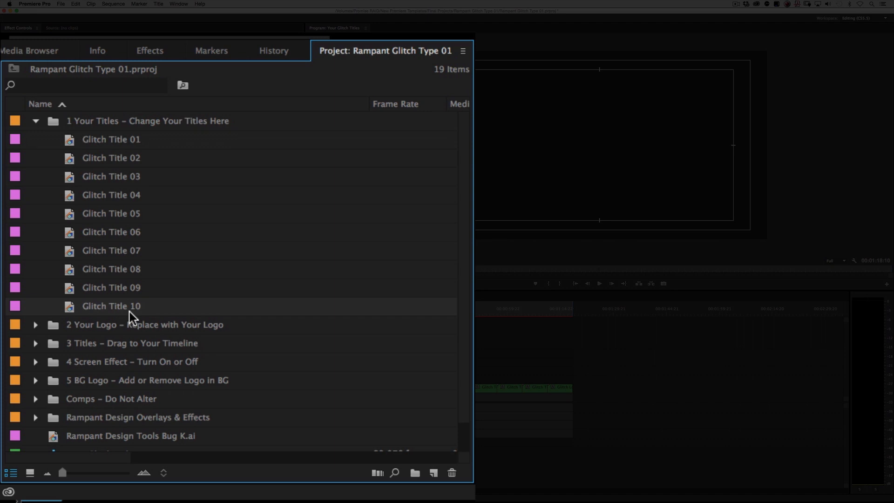
click(111, 158)
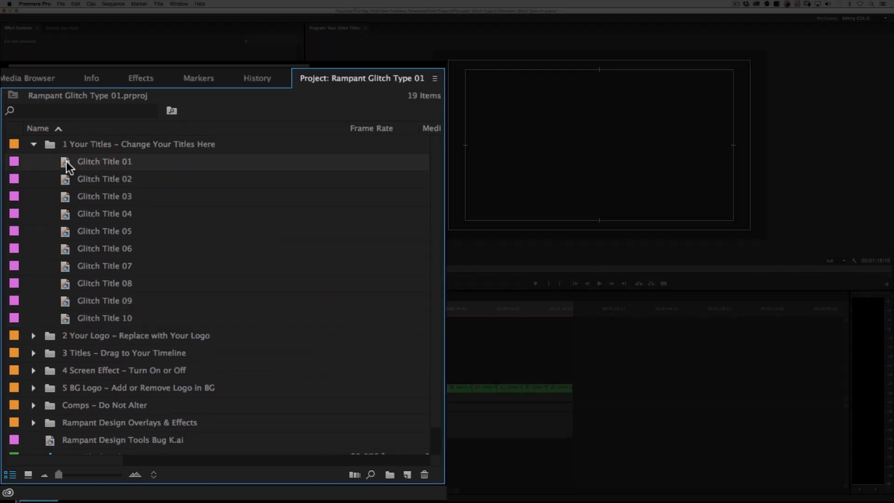
- Retype Glitch Title 01 as GLITCHY and scrub the sequence start to preview it
double_click(104, 161)
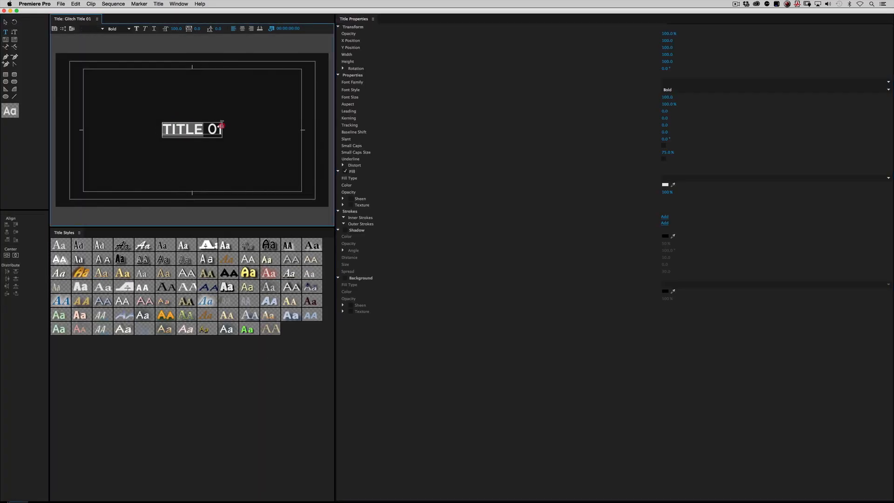
text(GL)
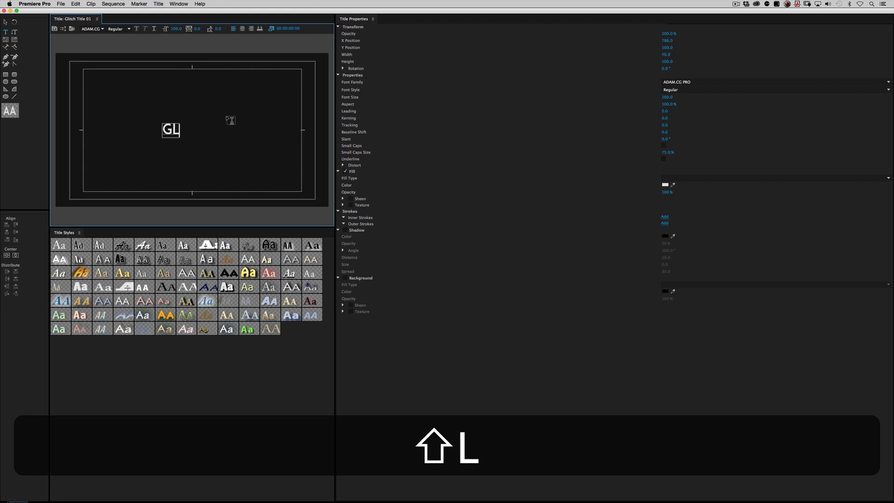
text(ITCHY)
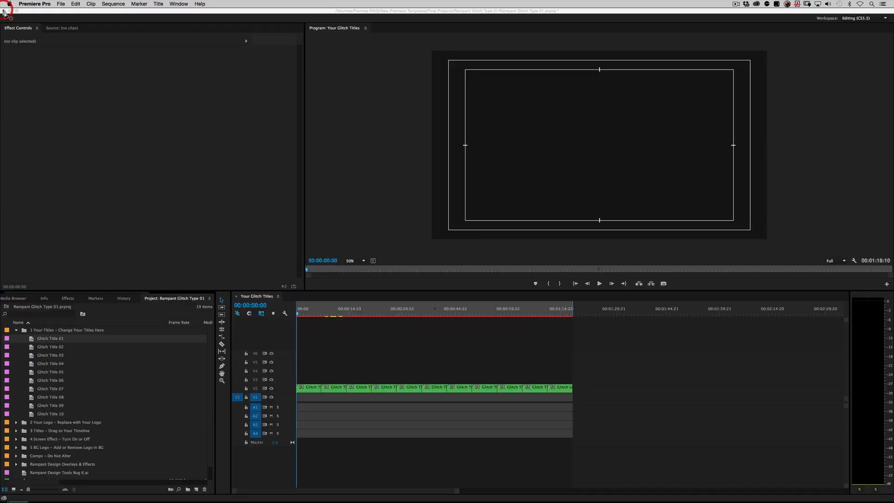
click(301, 313)
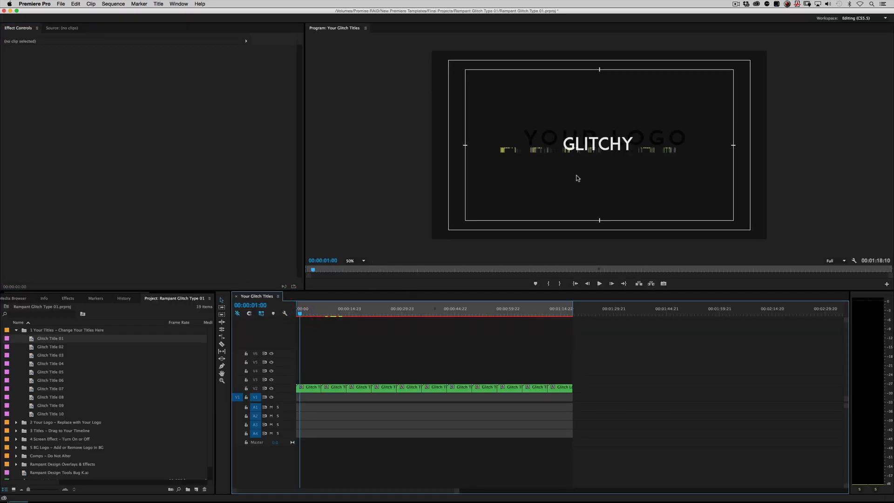
click(311, 317)
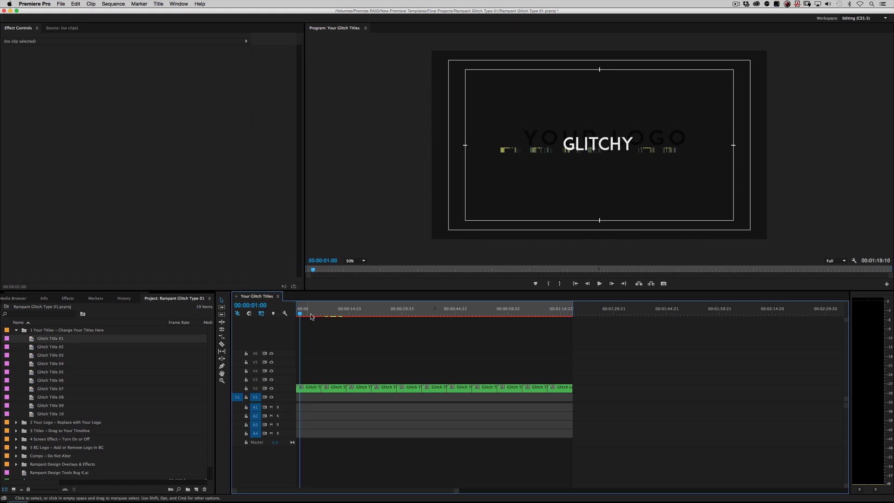
click(301, 315)
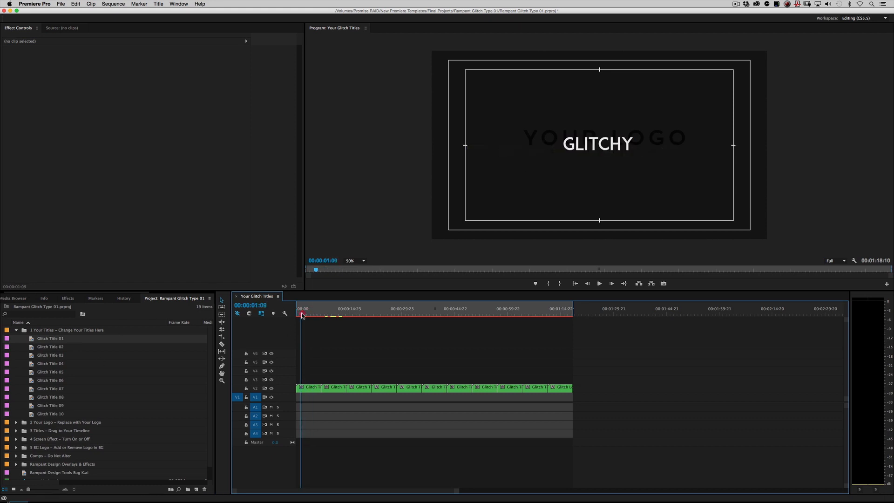
click(303, 315)
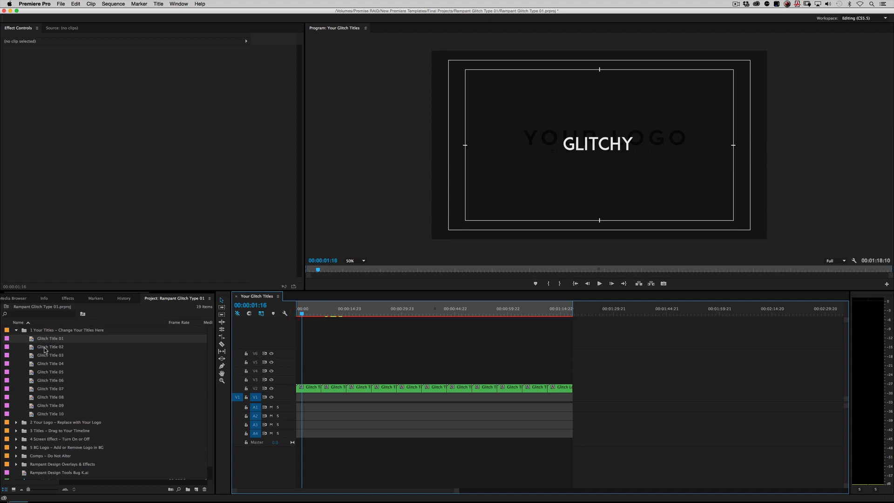
- Change Glitch Title 02's text to SO SO GLITCHY
double_click(50, 347)
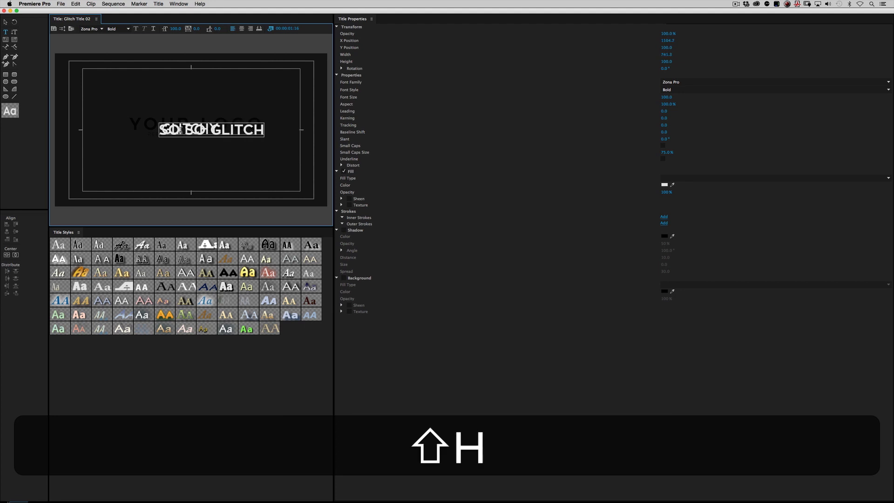
text(Y)
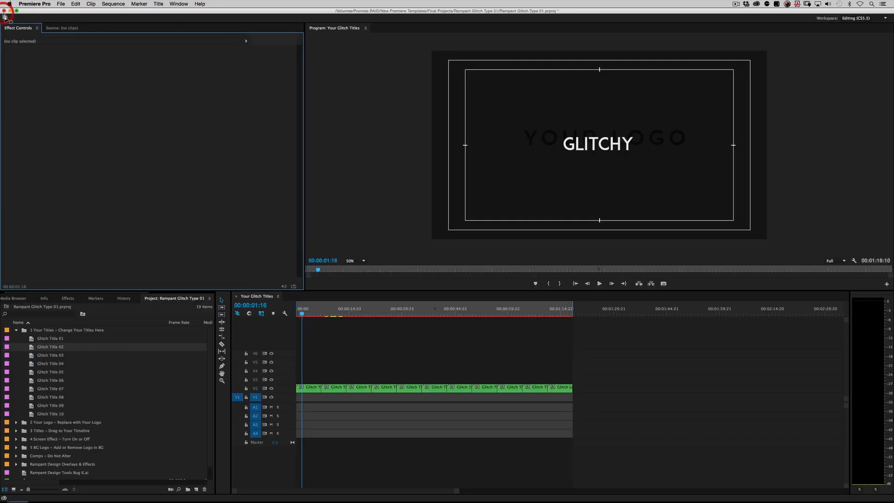
click(326, 308)
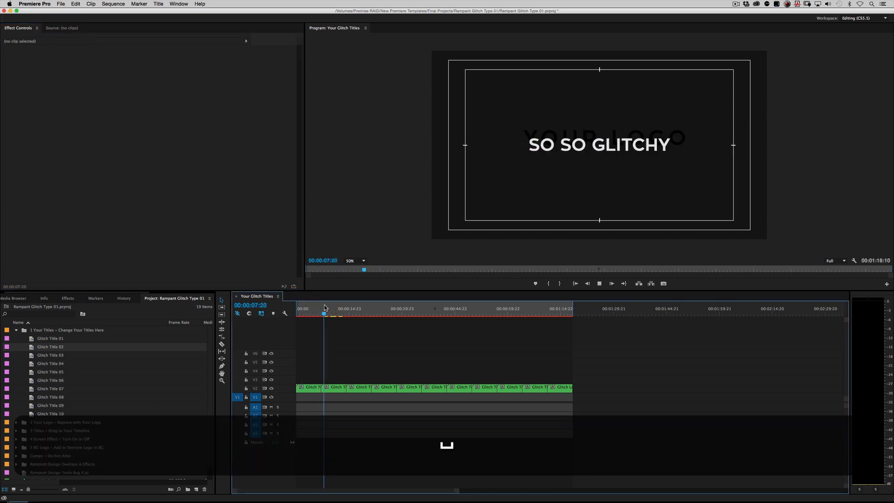
- Preview the glitch from GLITCHY into SO SO GLITCHY, then collapse the titles bin
click(306, 308)
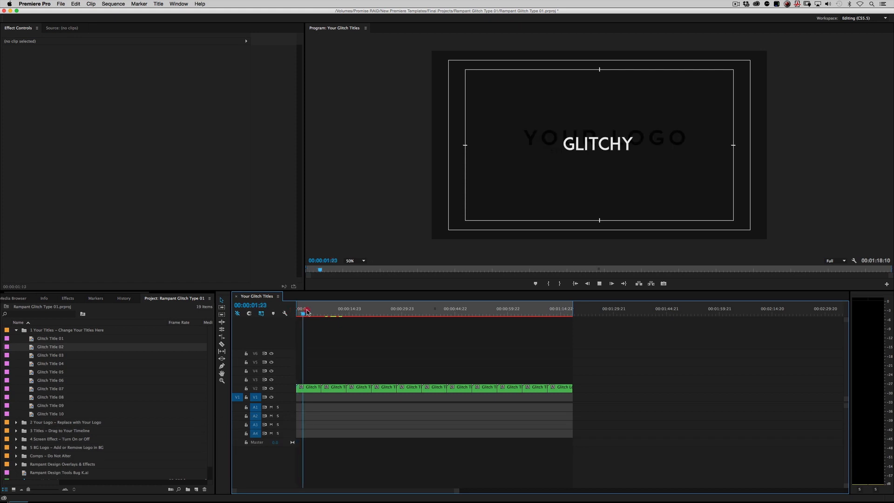
click(321, 312)
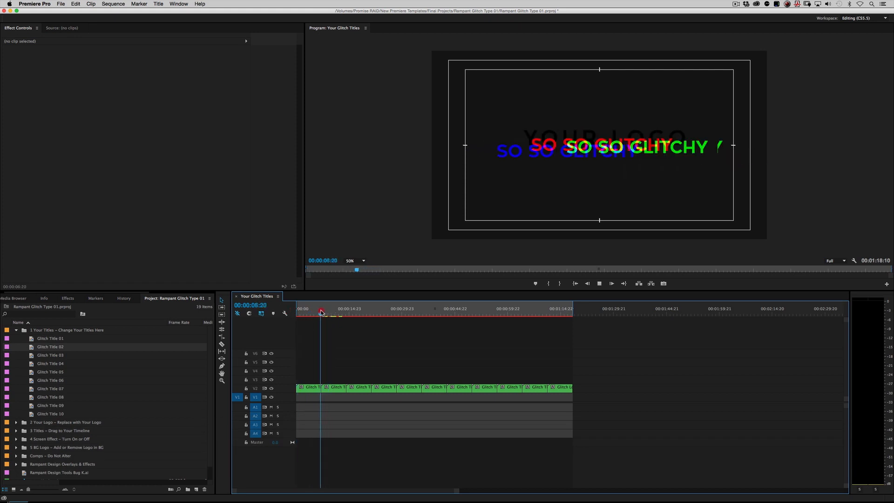
click(320, 312)
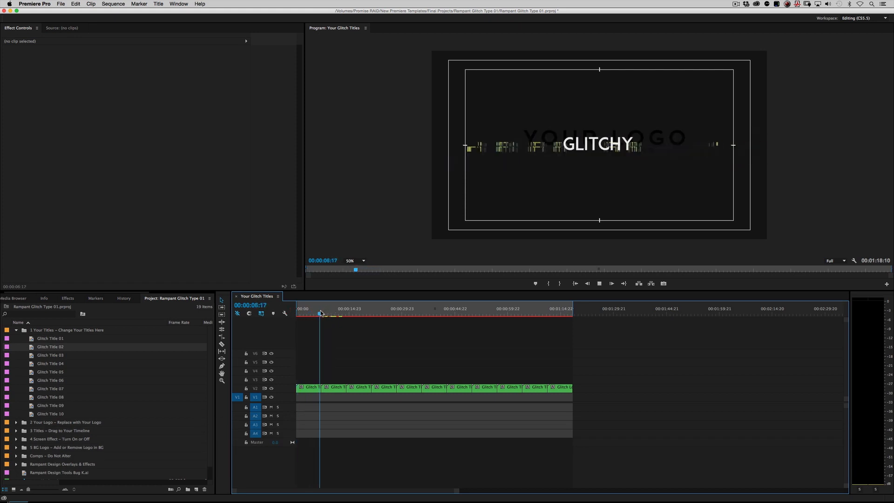
click(321, 313)
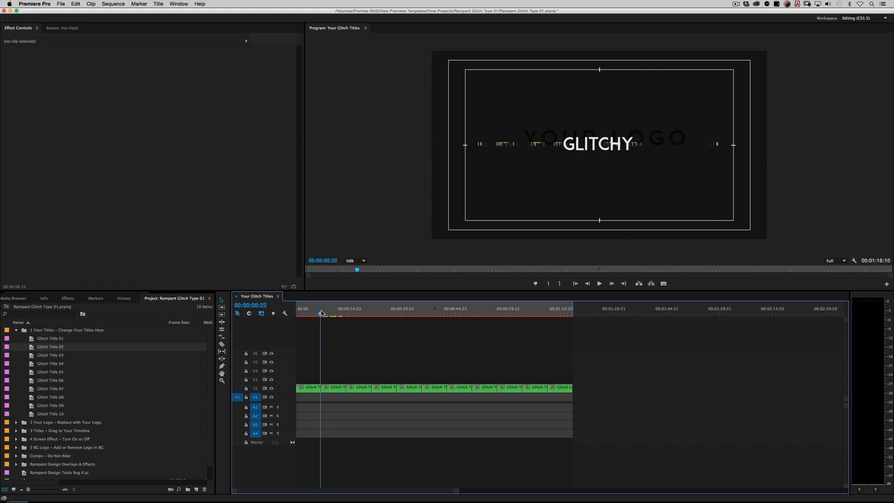
click(302, 313)
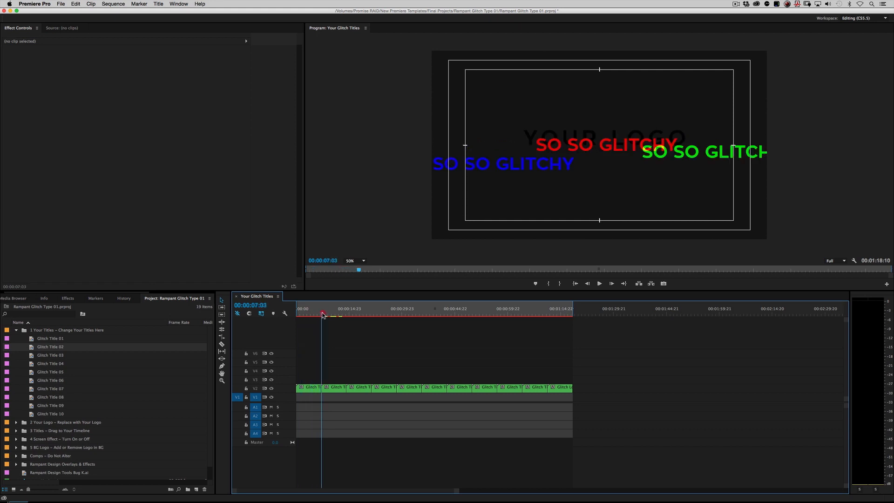
click(302, 314)
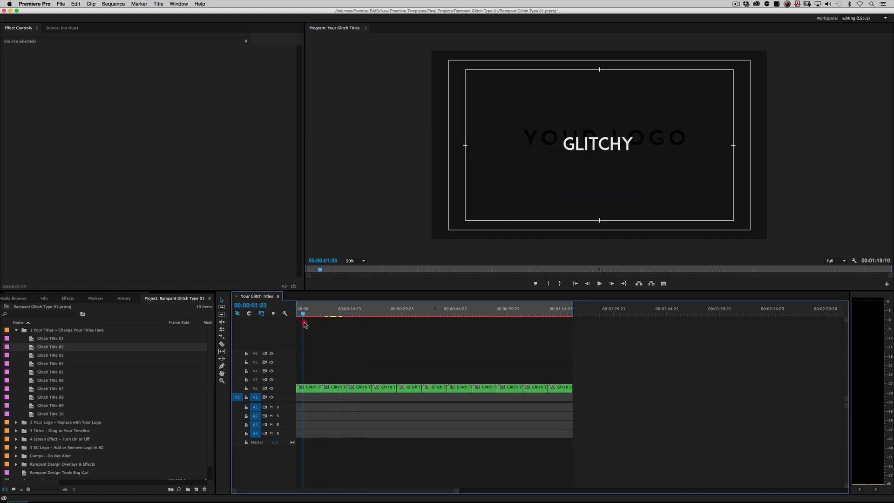
click(328, 313)
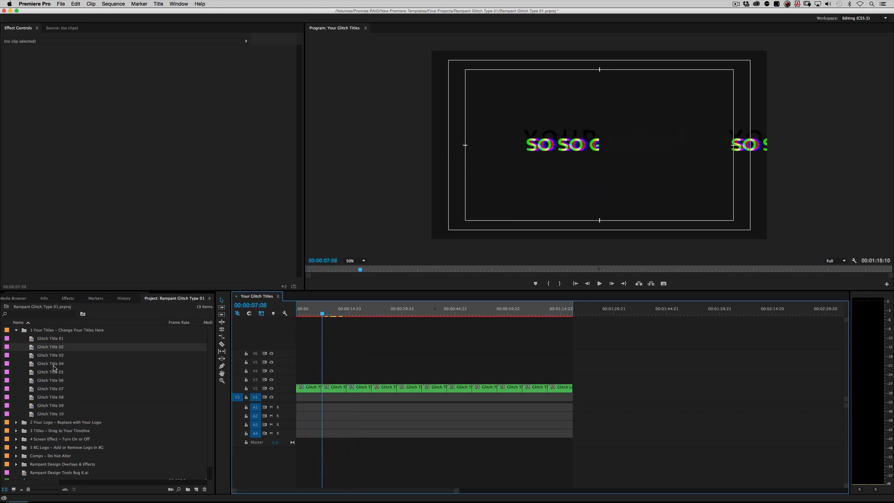
click(16, 330)
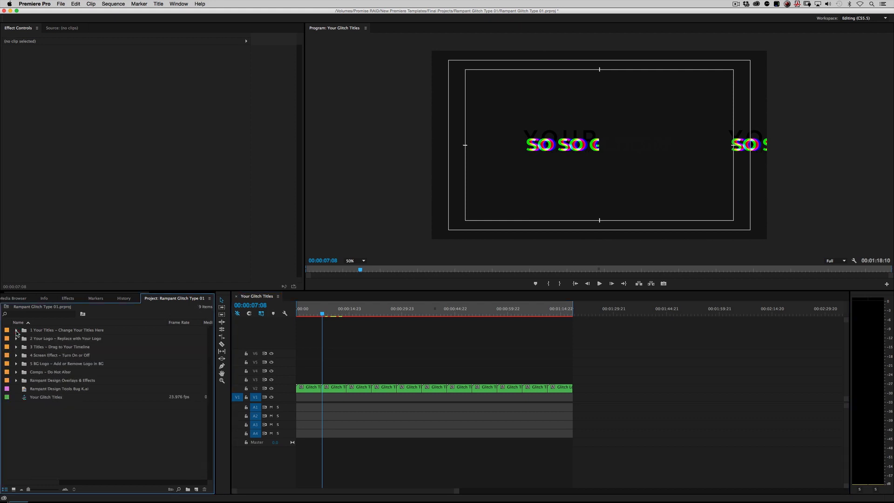
- Open the Glitch Logo sequence and hide the yourlogo.jpg placeholder track, leaving the R logo
click(16, 338)
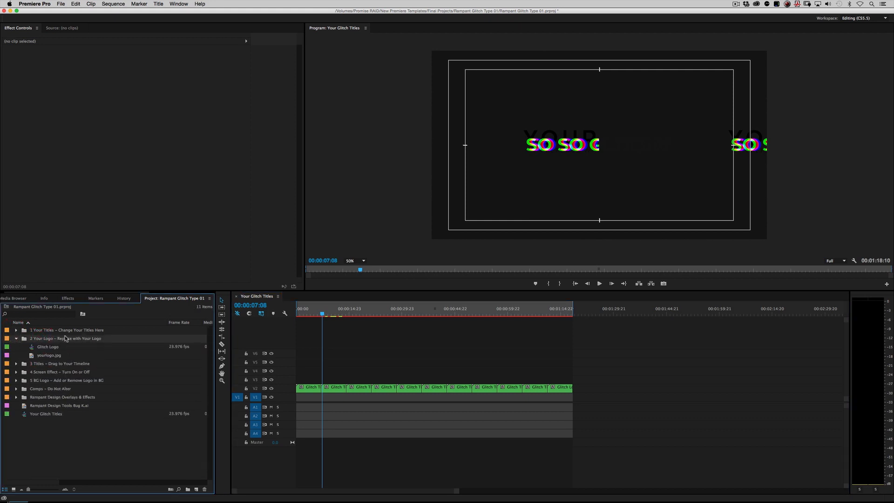
mouse_move(47, 346)
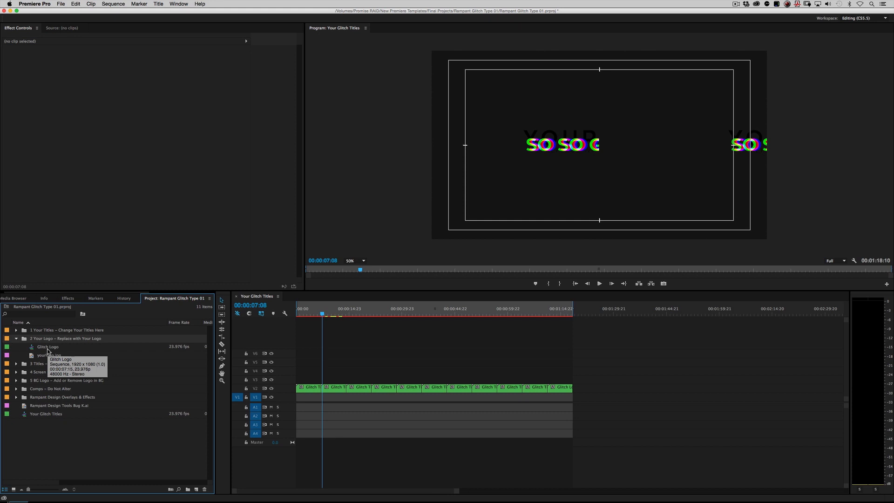
mouse_move(48, 355)
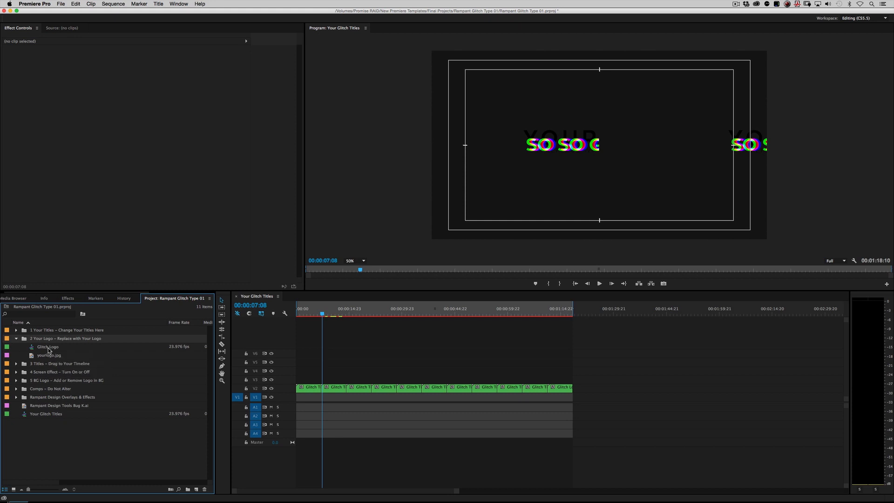
double_click(48, 347)
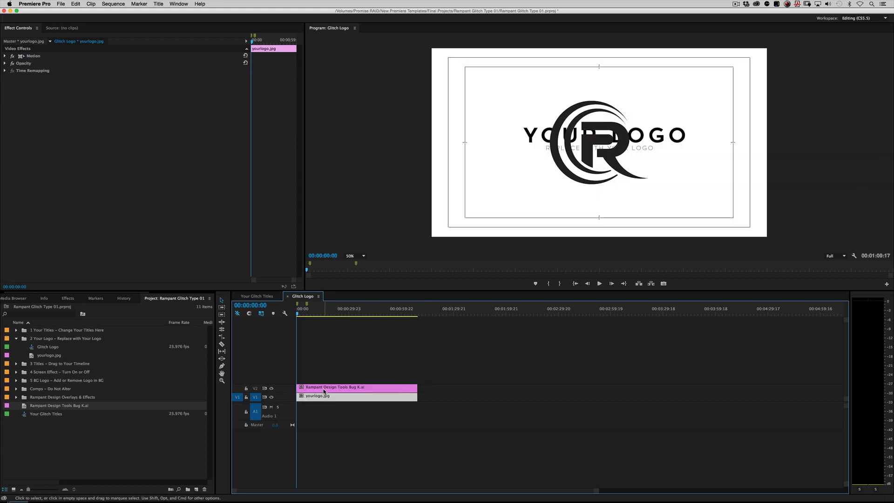
click(353, 387)
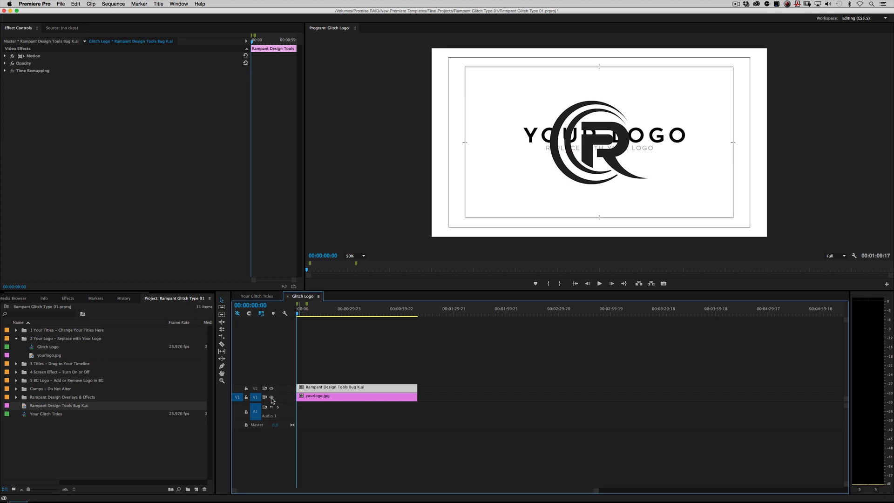
click(272, 398)
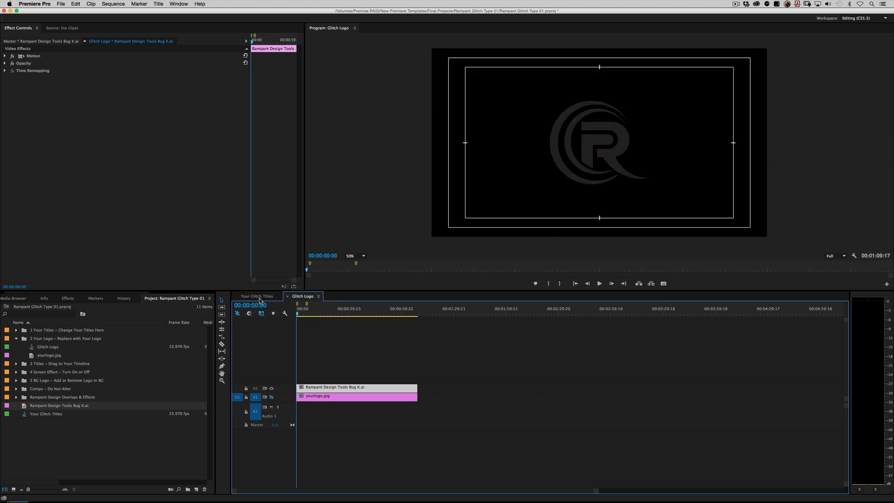
- Preview the R logo at the end of Your Glitch Titles, then collapse the logo bin
click(257, 296)
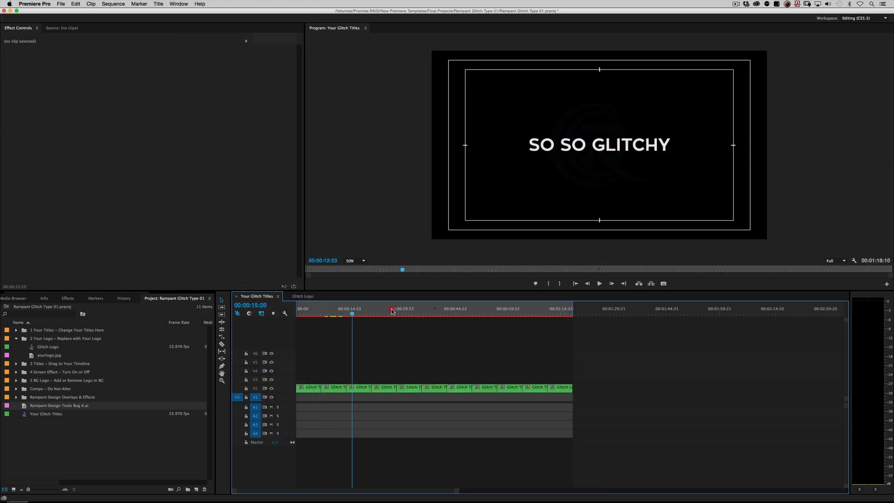
click(563, 316)
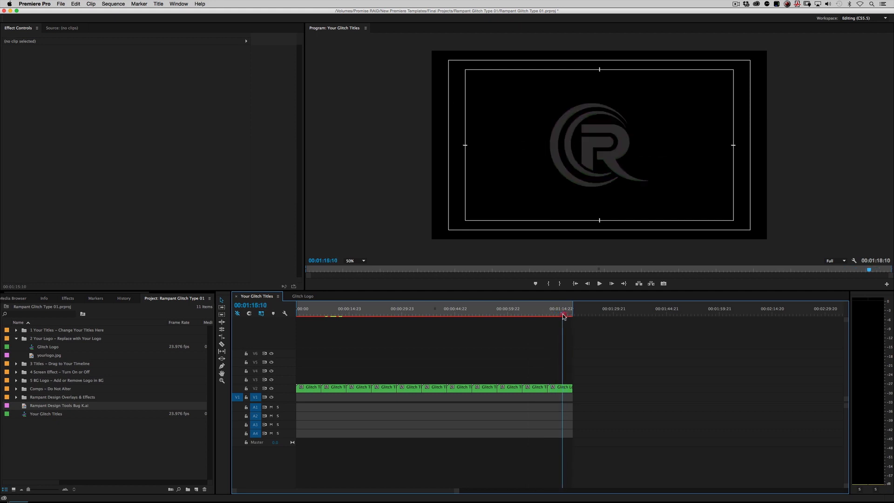
click(552, 314)
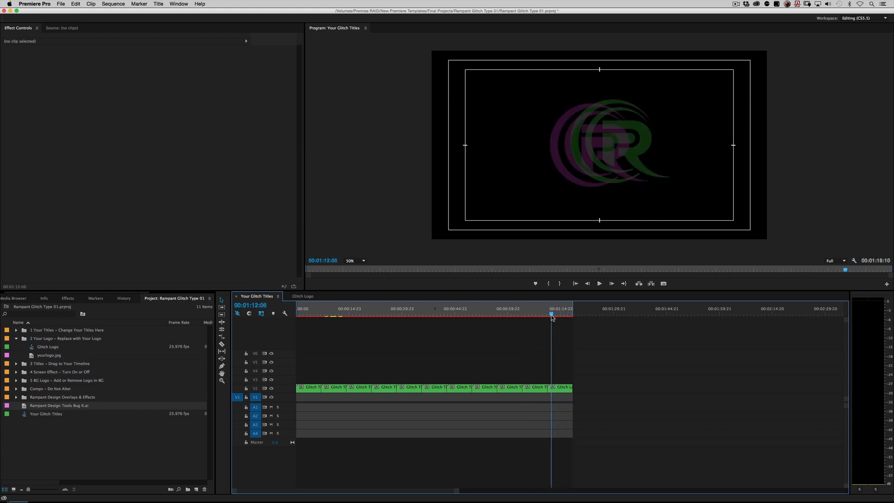
click(599, 283)
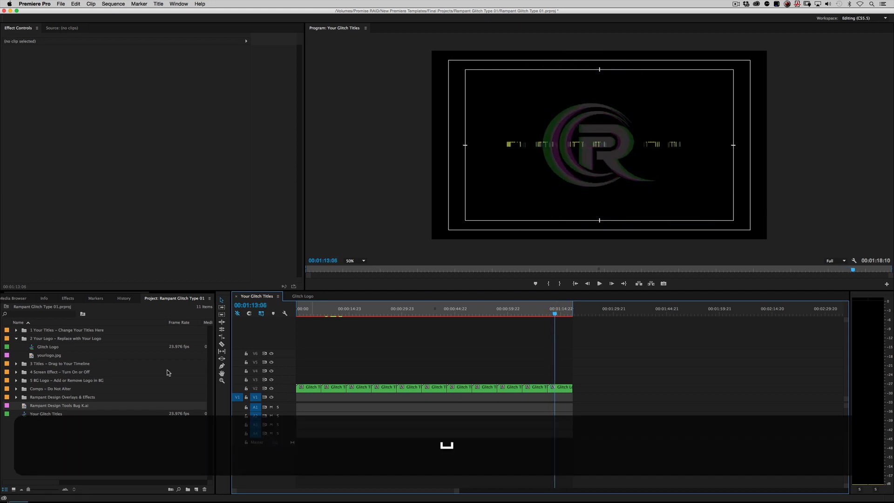
click(16, 338)
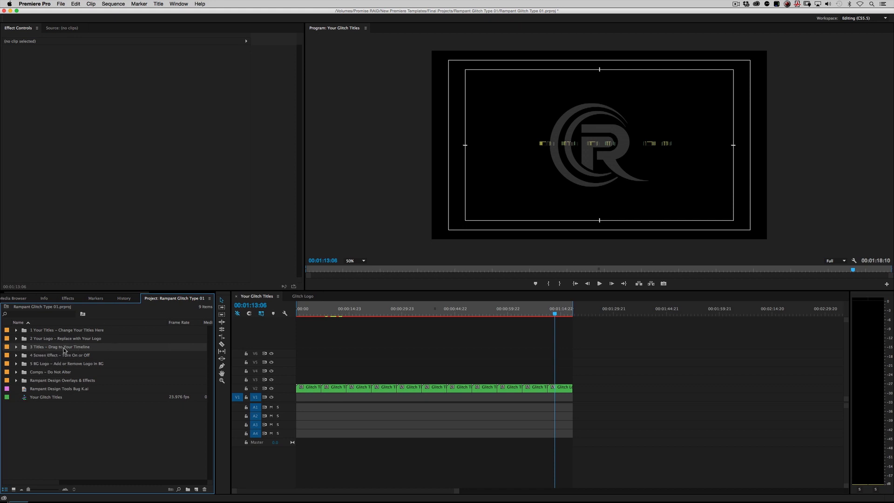
click(17, 347)
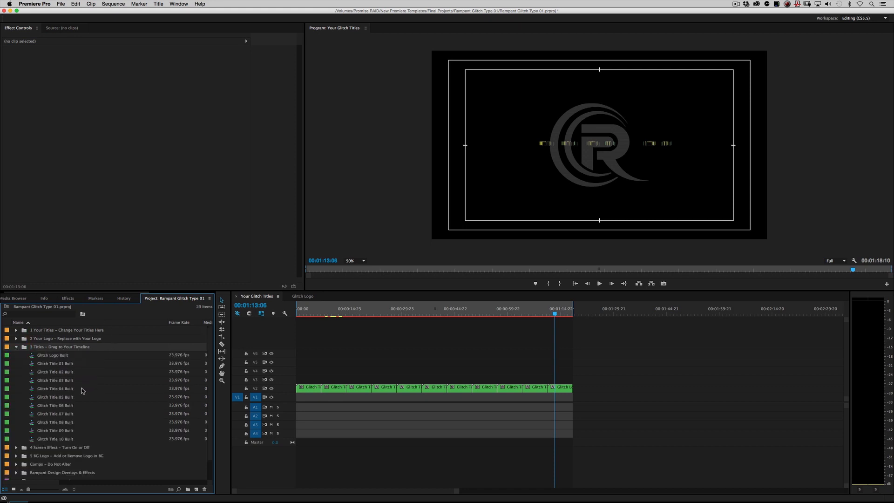
click(324, 308)
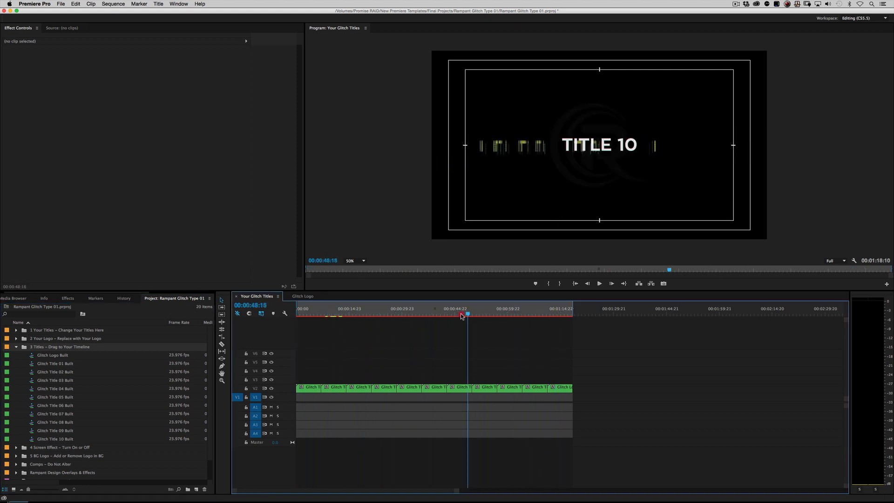
click(320, 308)
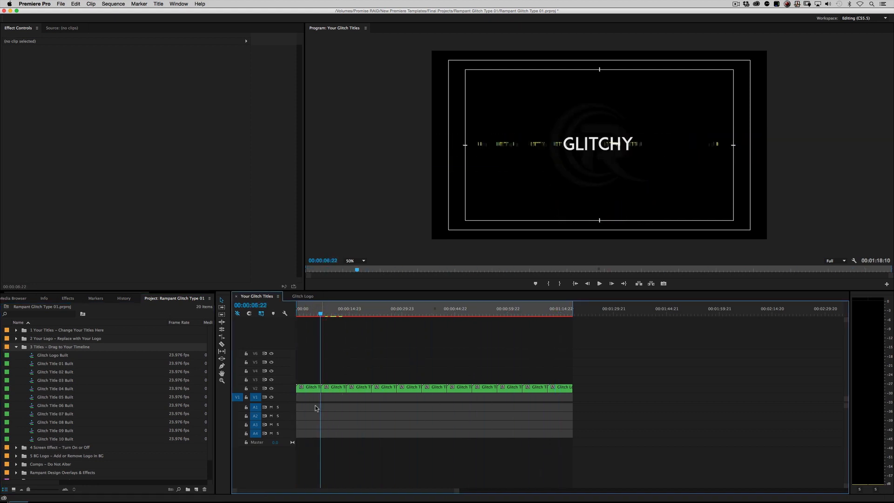
click(333, 316)
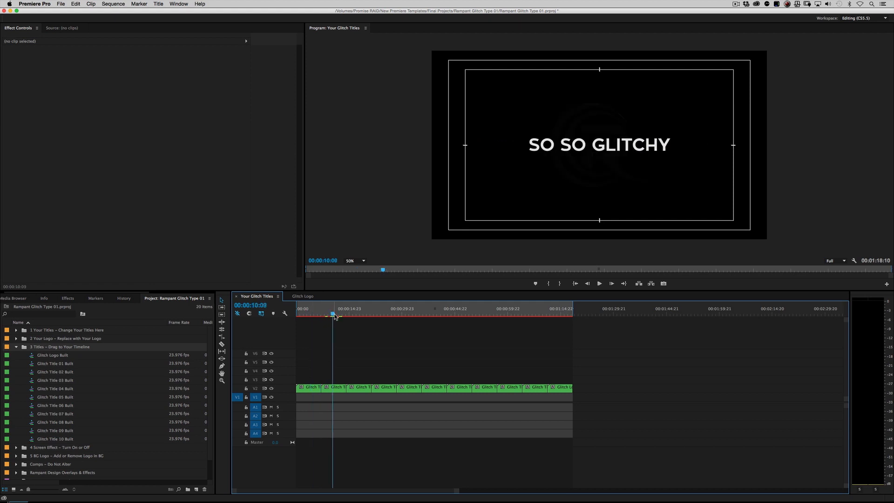
click(408, 388)
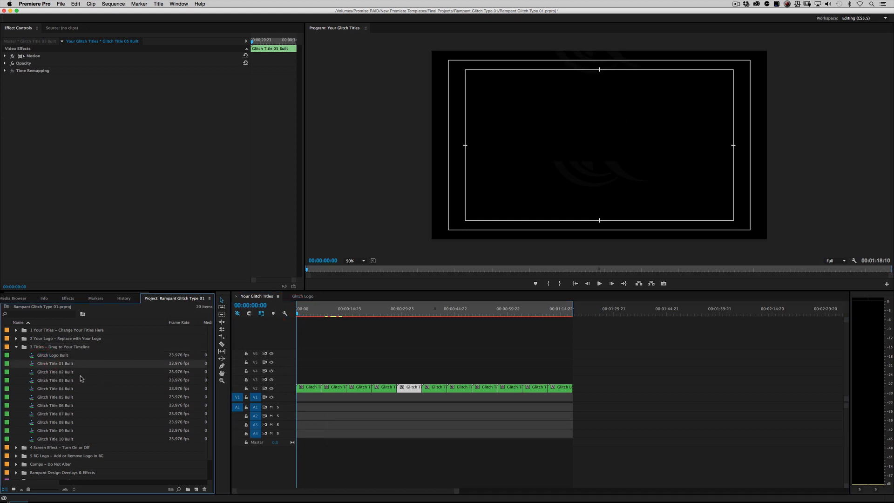
mouse_move(55, 380)
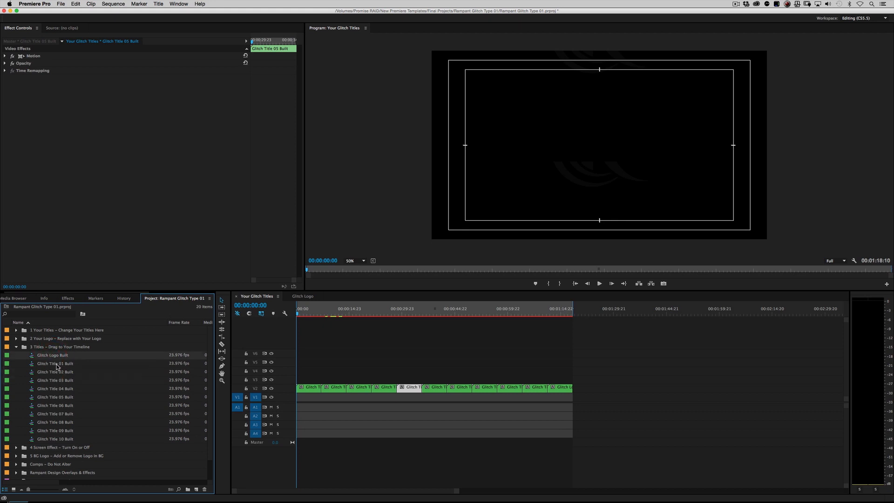
click(17, 347)
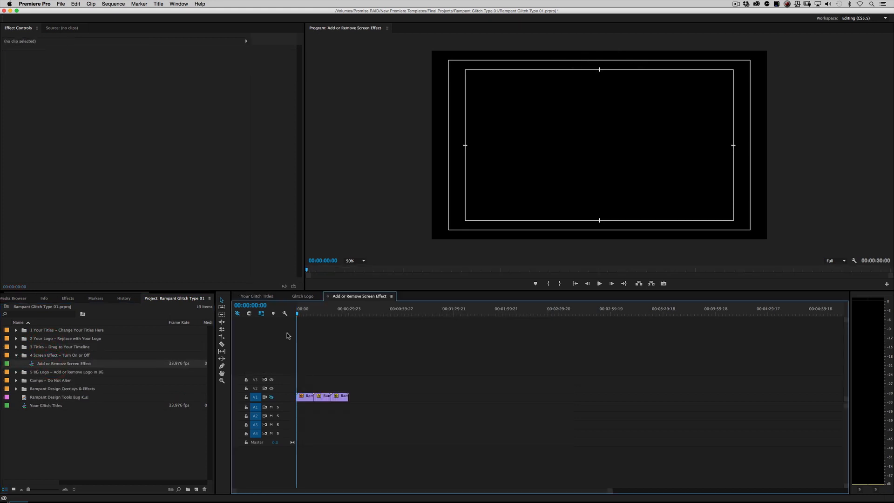
mouse_move(281, 394)
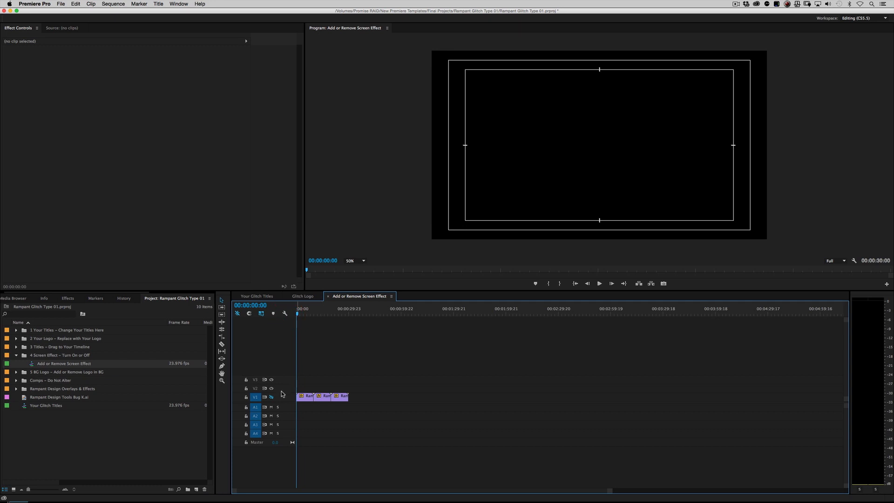
mouse_move(312, 390)
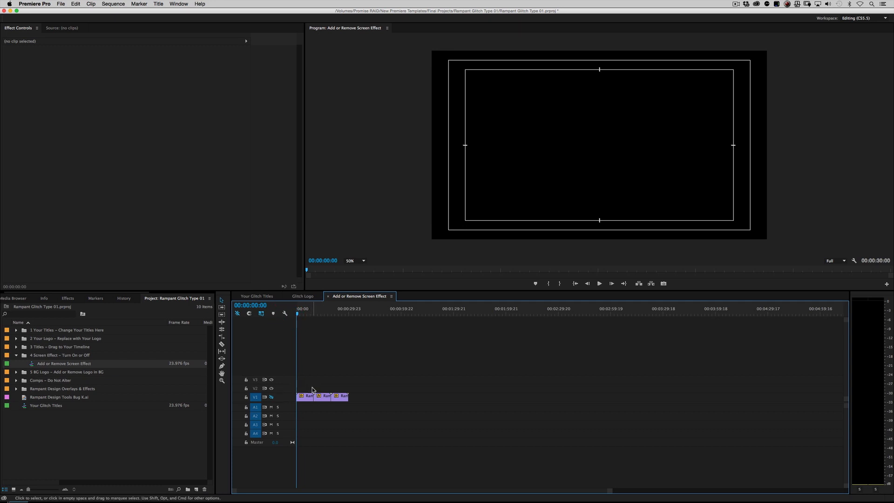
mouse_move(349, 389)
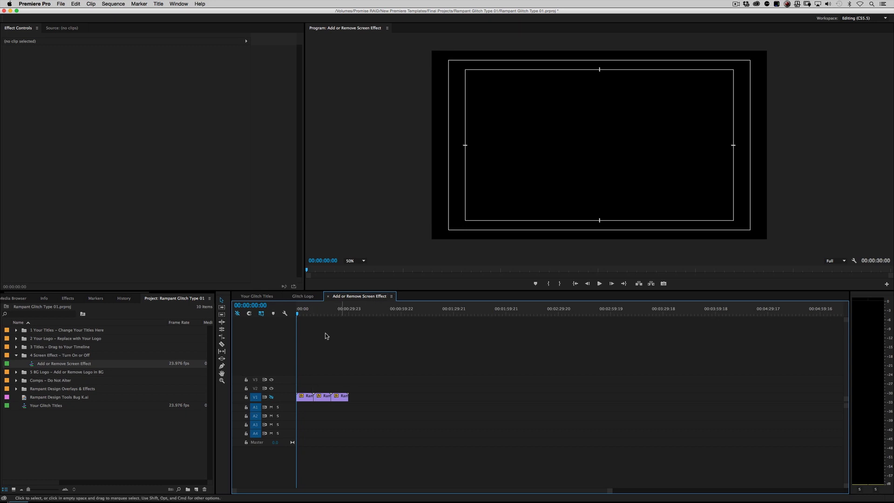
mouse_move(272, 397)
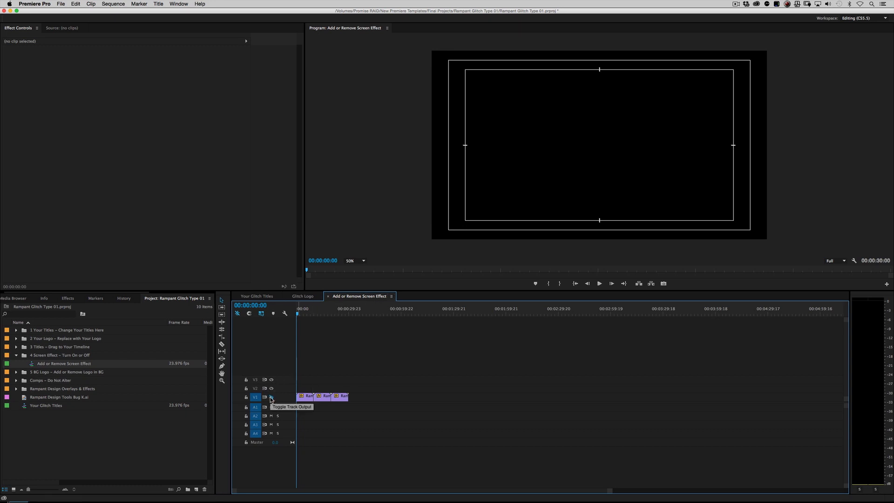
- Preview titles with the screen effect track on, then turn it off and collapse its folder
click(256, 296)
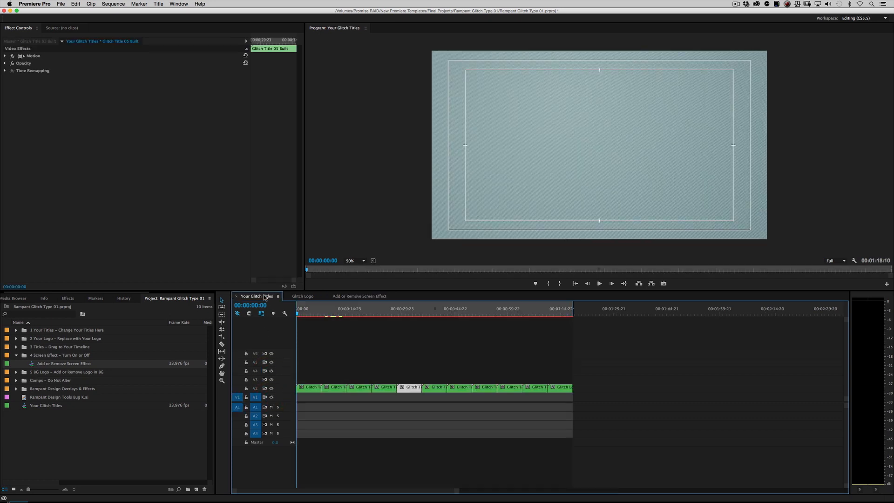
click(312, 308)
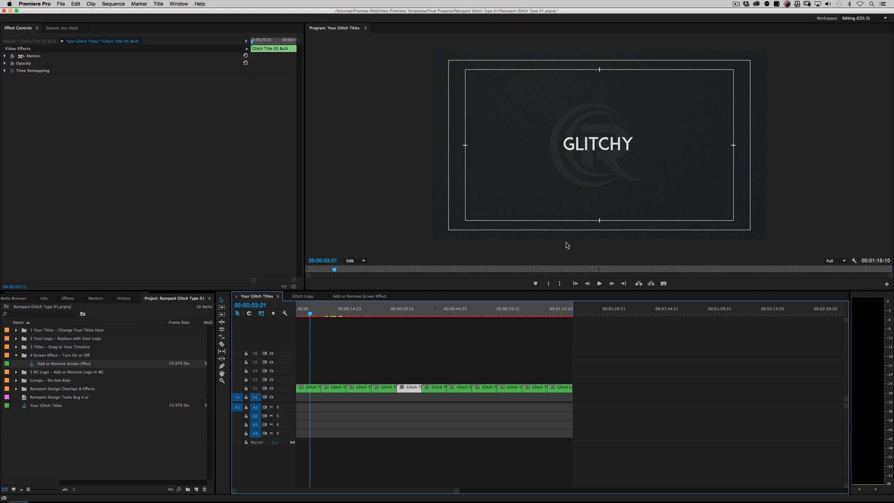
mouse_move(349, 300)
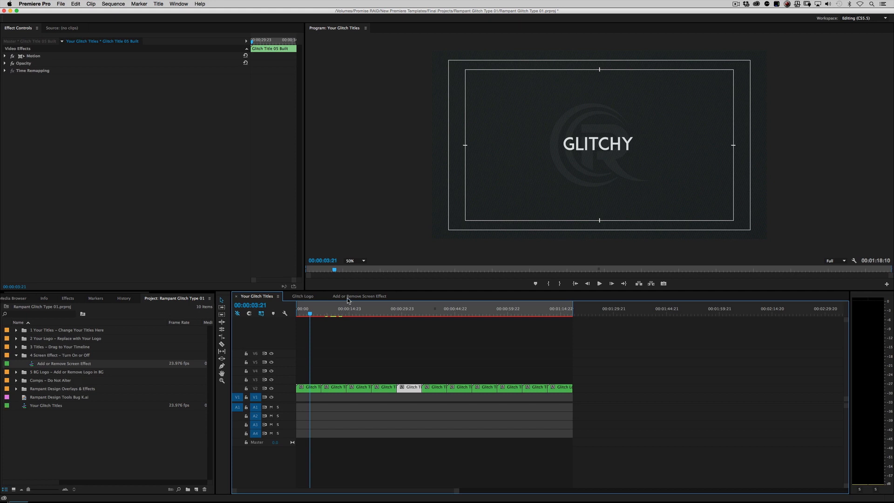
click(359, 296)
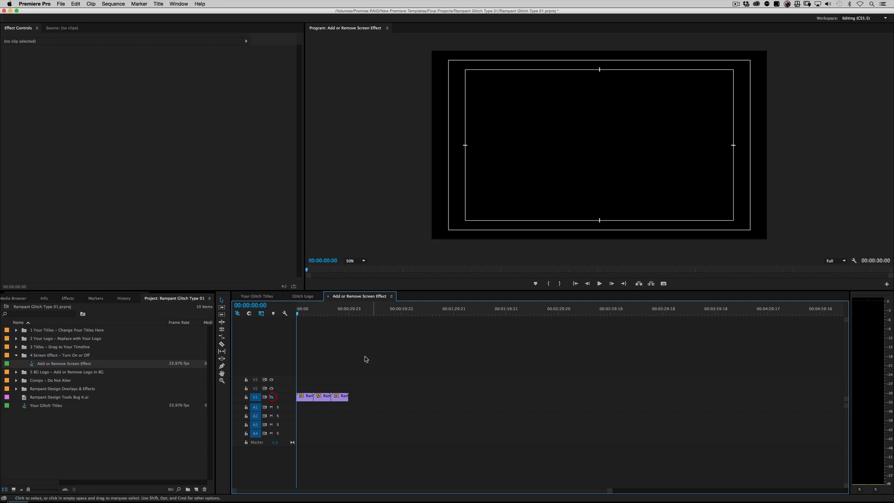
click(257, 296)
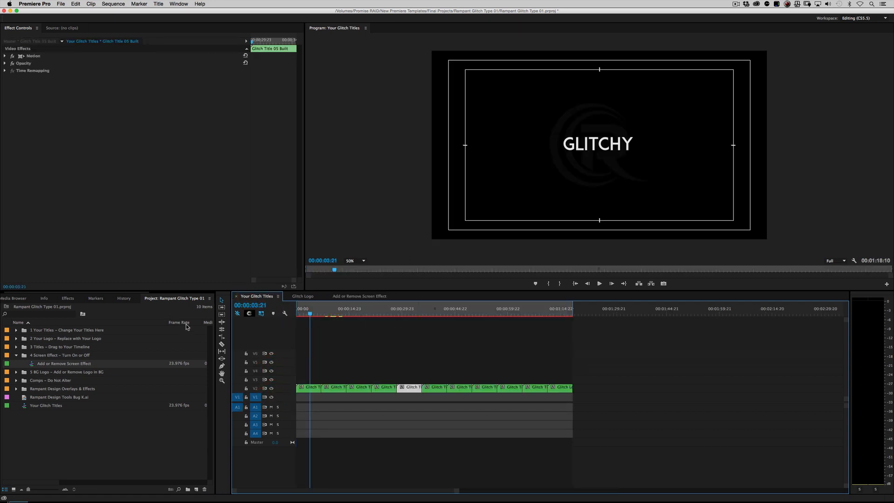
click(16, 355)
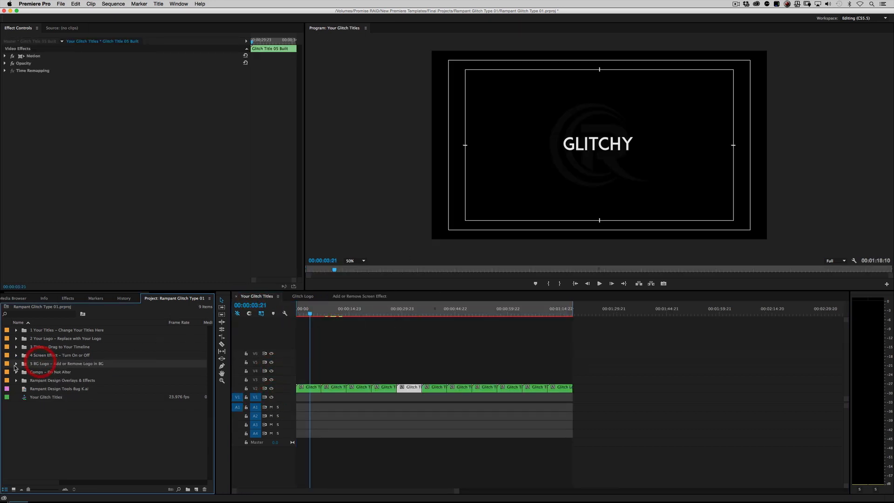
double_click(66, 363)
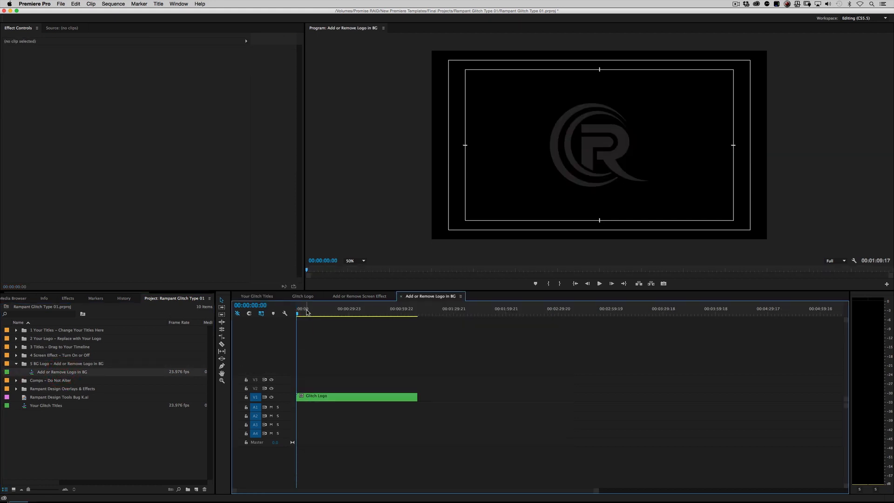
click(335, 308)
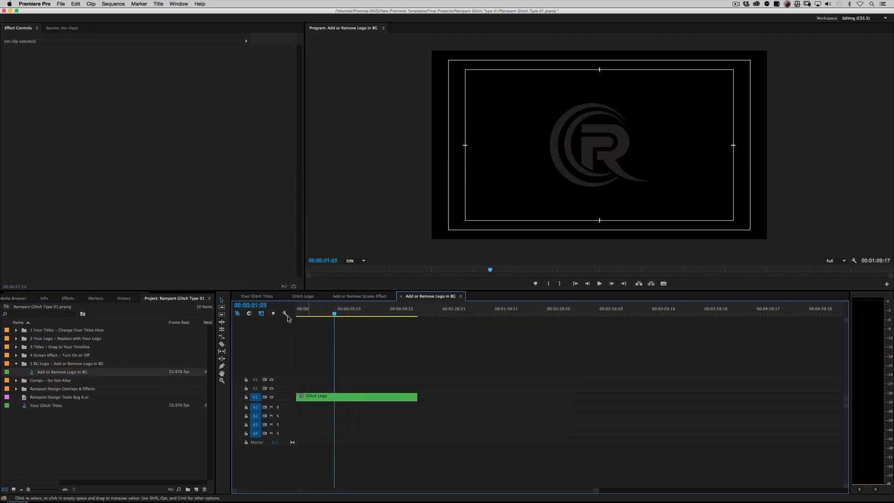
click(256, 296)
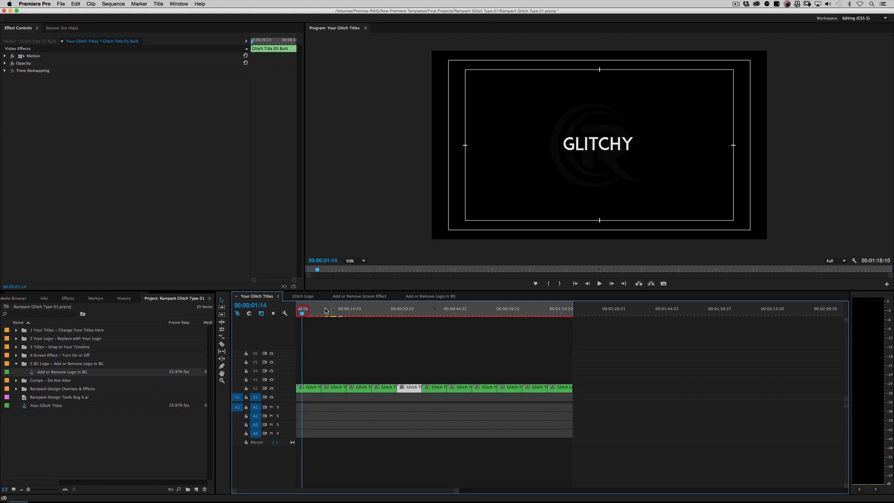
mouse_move(558, 129)
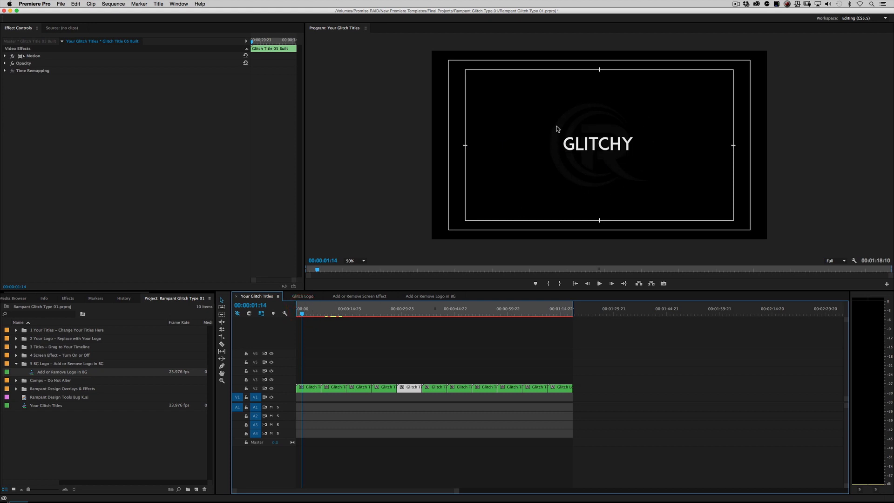
mouse_move(565, 193)
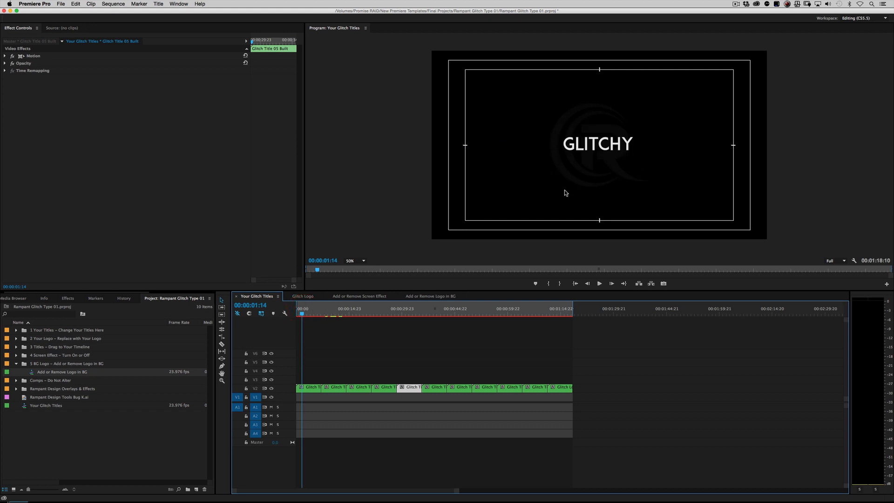
click(431, 296)
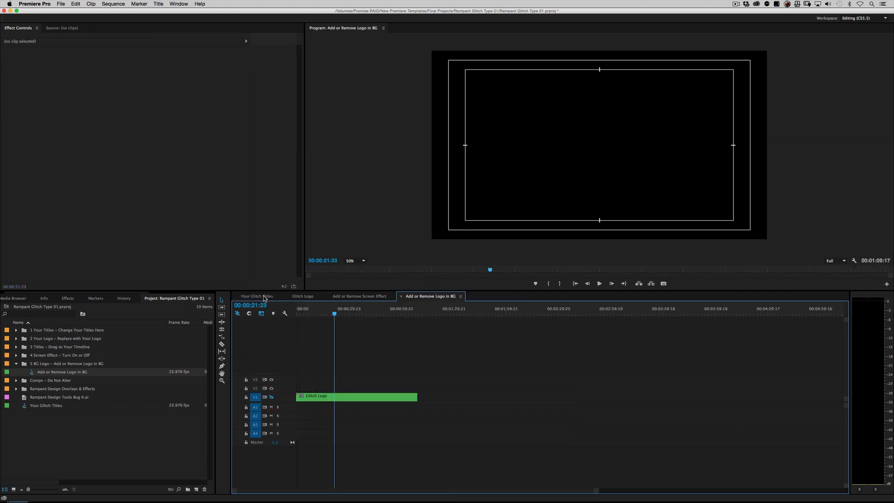
click(257, 296)
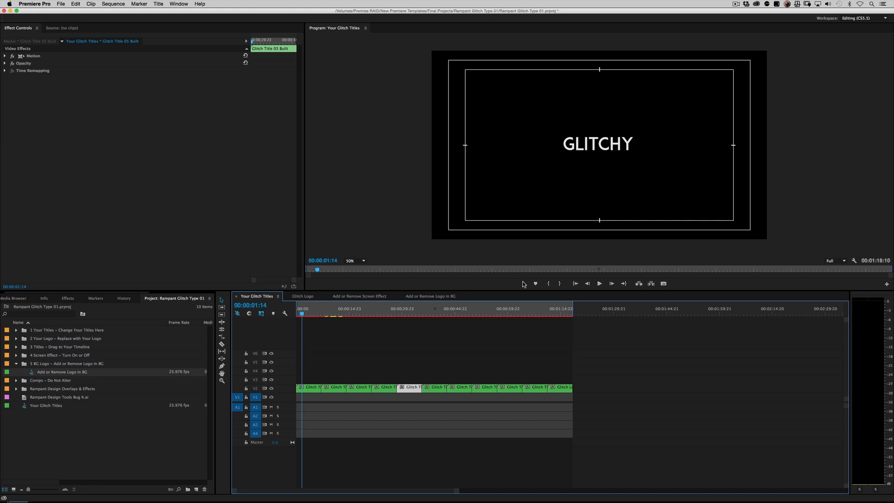
click(356, 312)
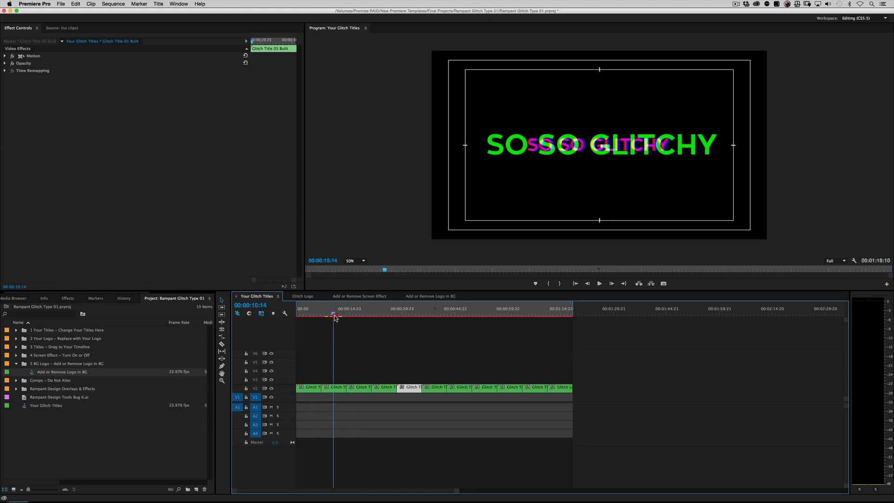
click(431, 296)
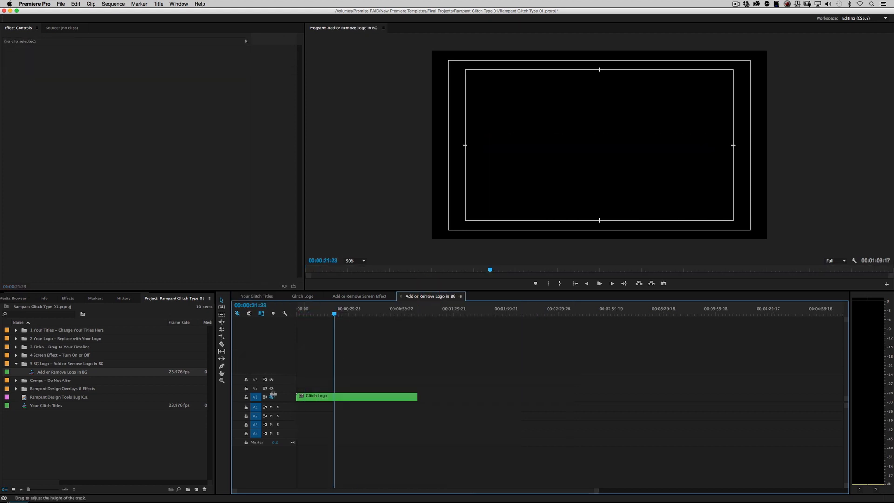
click(257, 296)
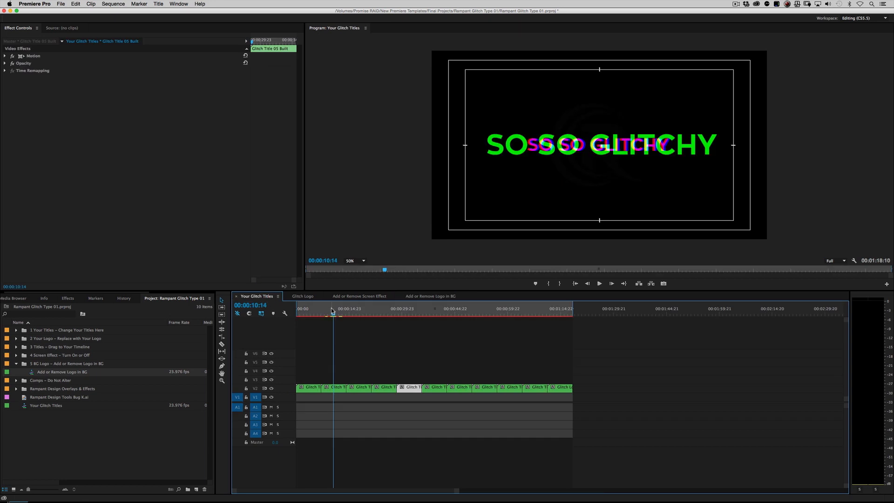
click(304, 308)
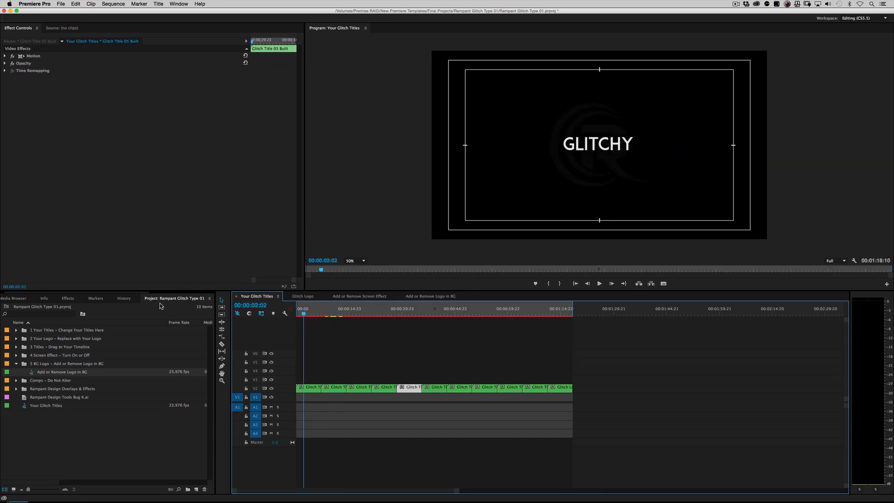
- Collapse the BG Logo bin and expand the Rampant Design Overlays & Effects bin
click(16, 363)
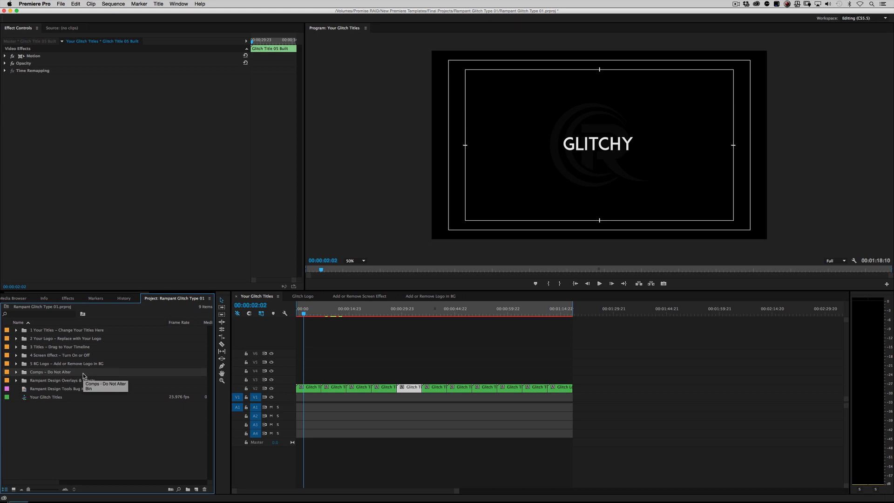
mouse_move(88, 372)
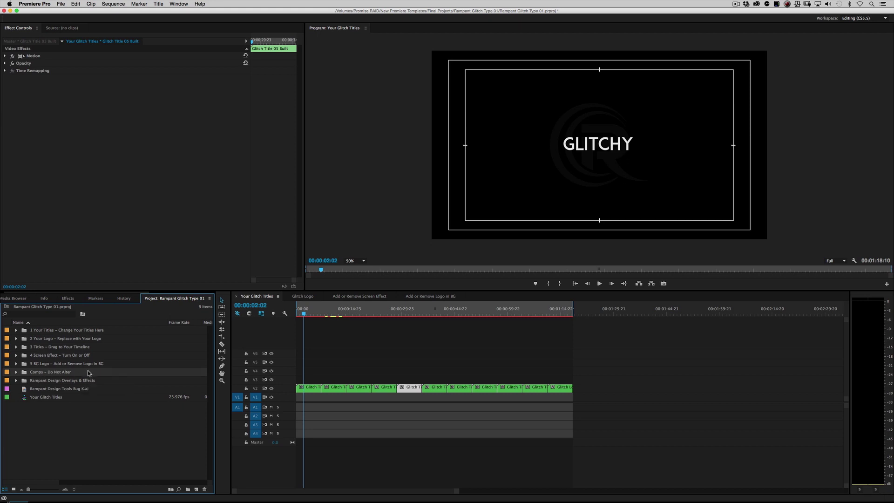
mouse_move(63, 380)
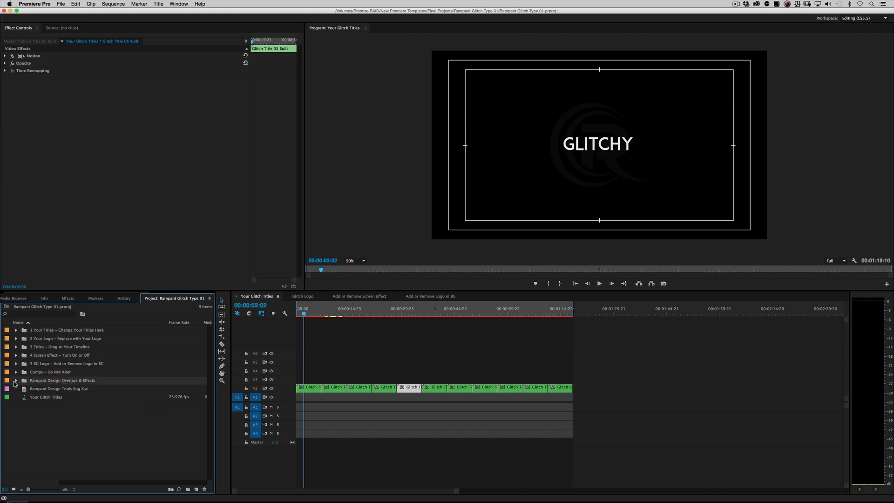
click(15, 381)
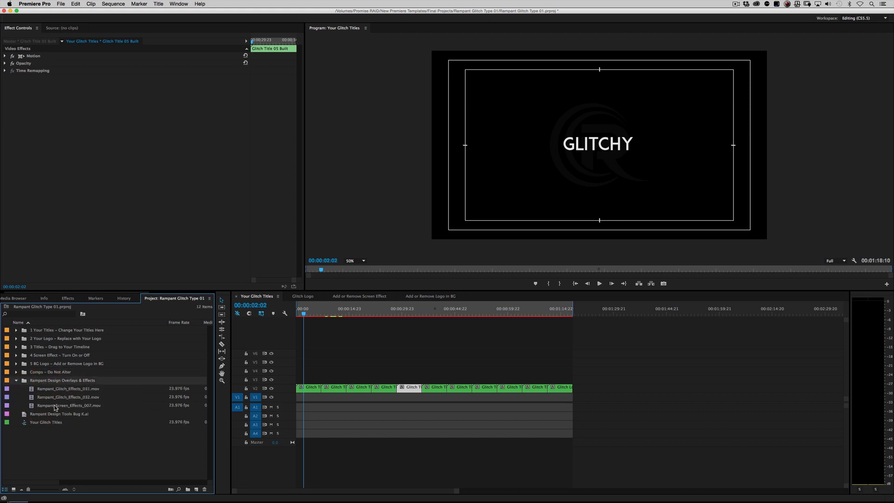